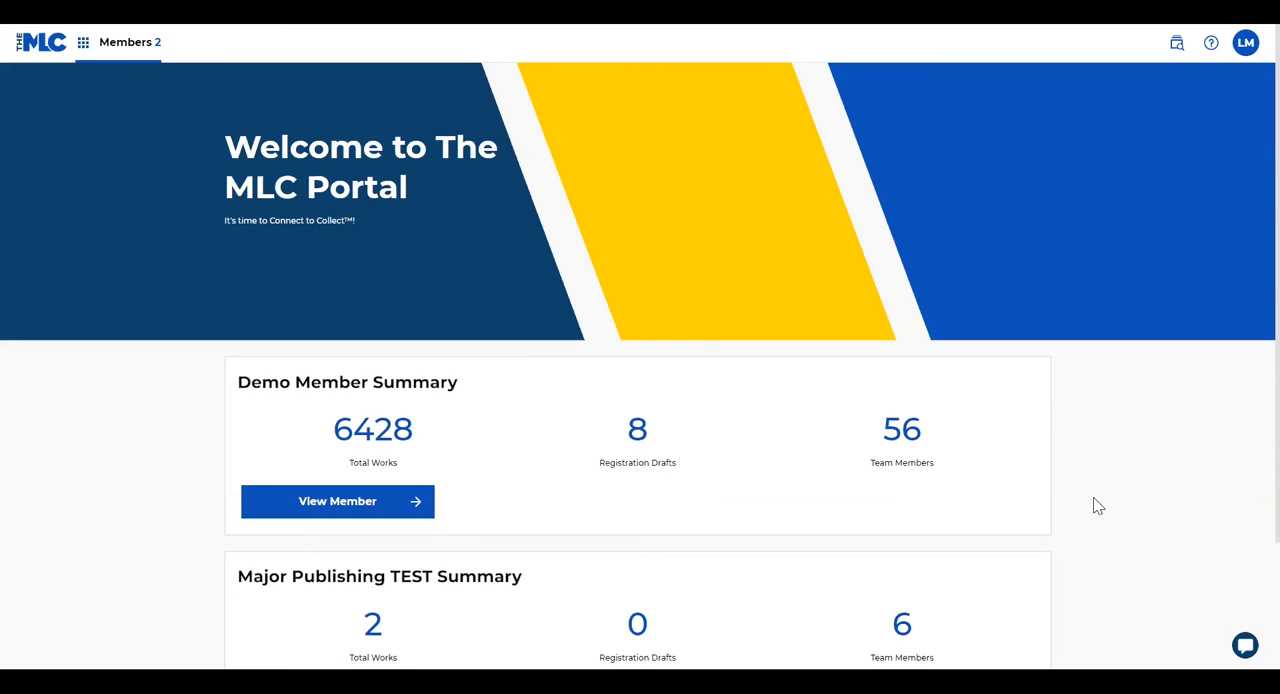
pyautogui.moveTo(1084, 524)
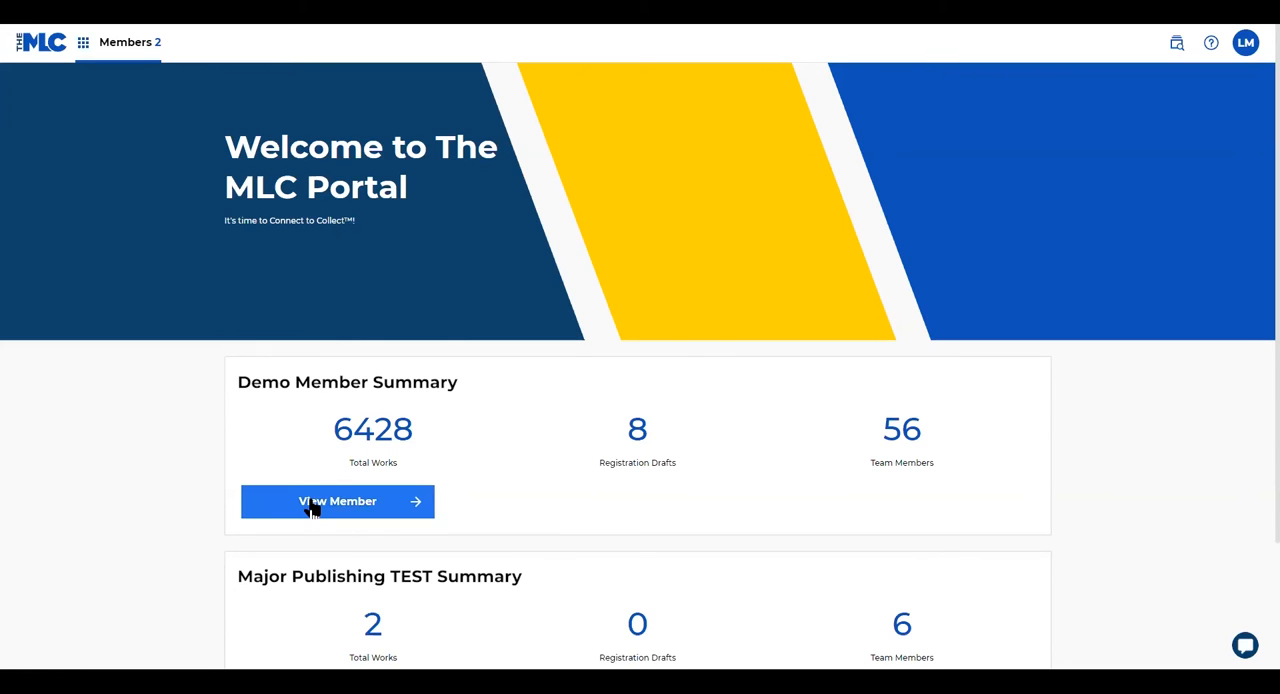
# - View the Demo Member account from the welcome page
pyautogui.click(336, 500)
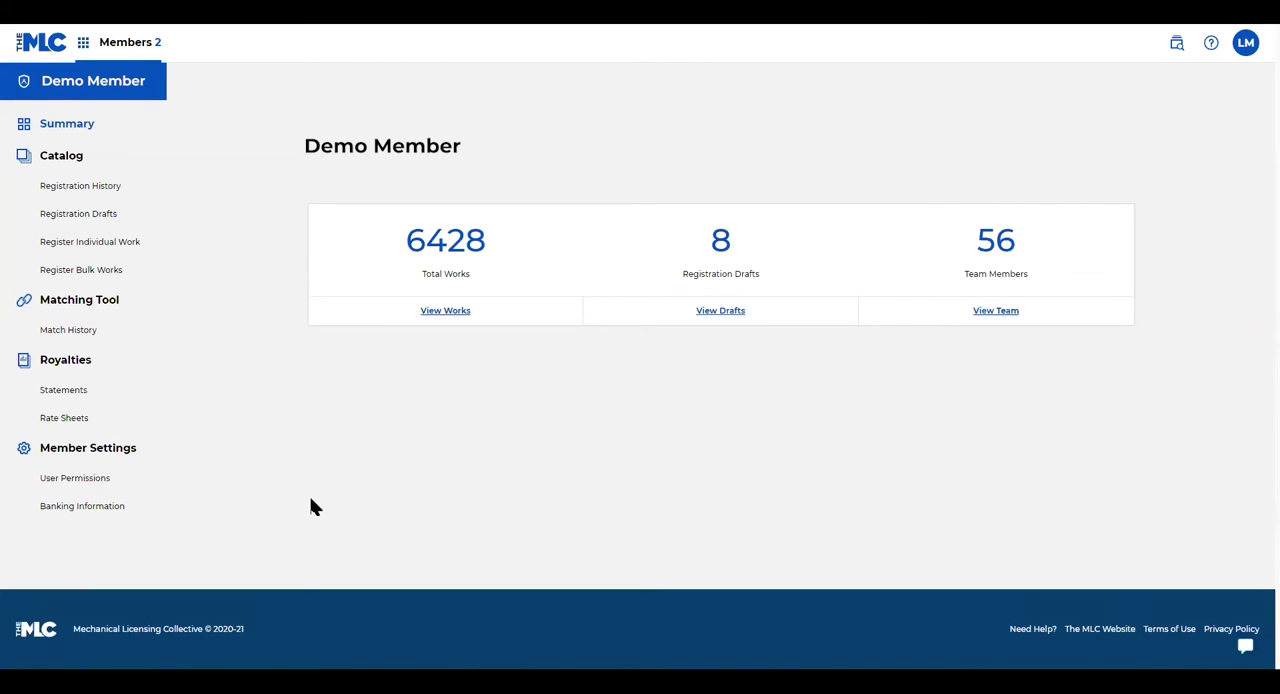
pyautogui.moveTo(90, 292)
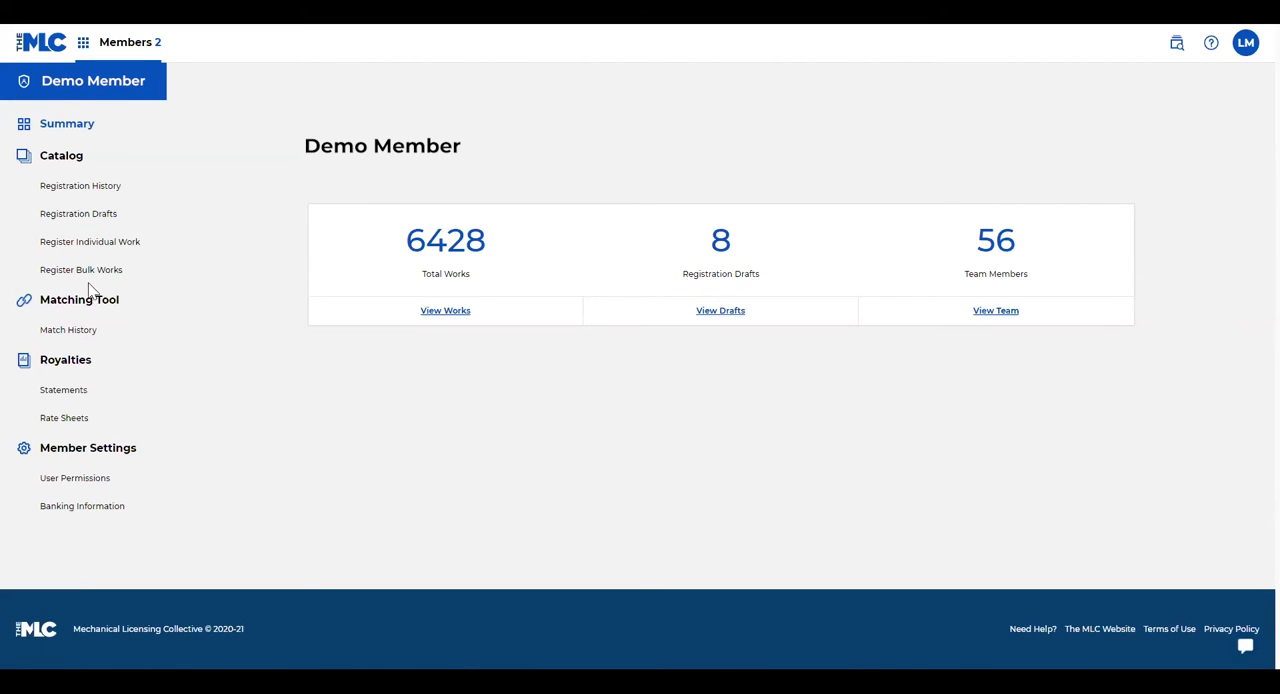
pyautogui.moveTo(80, 300)
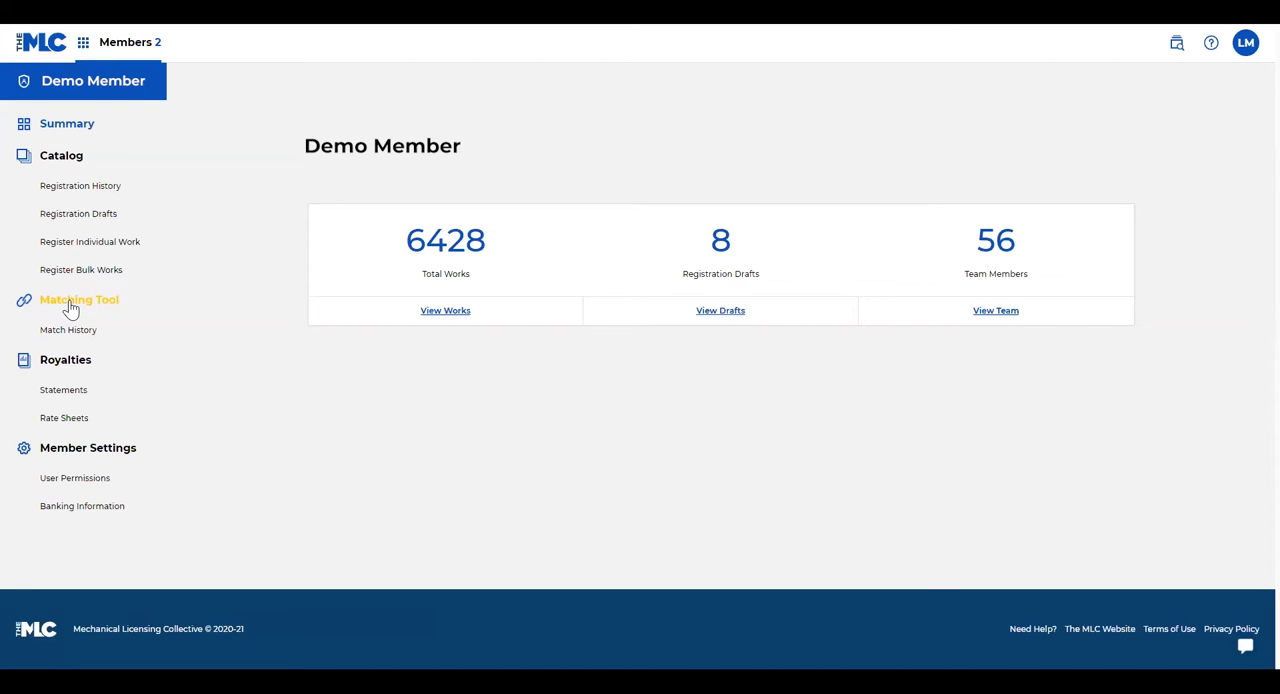
# - Go to the Matching Tool from the left sidebar
pyautogui.click(78, 300)
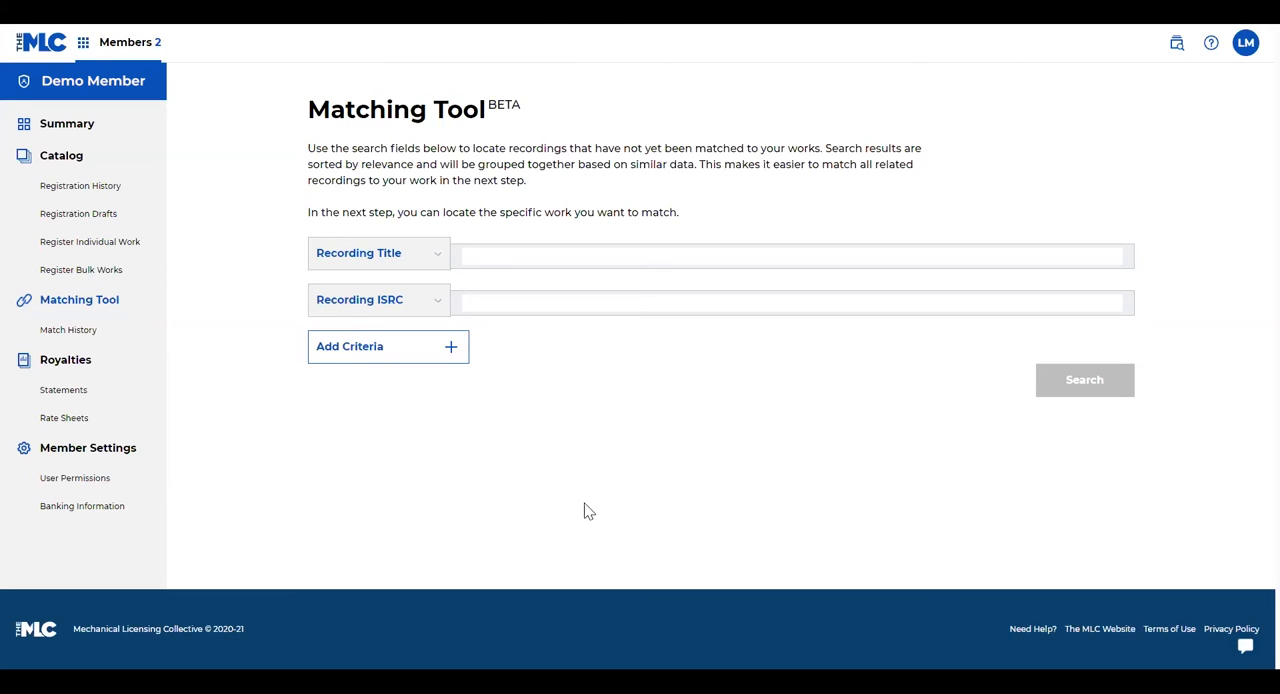
pyautogui.moveTo(528, 476)
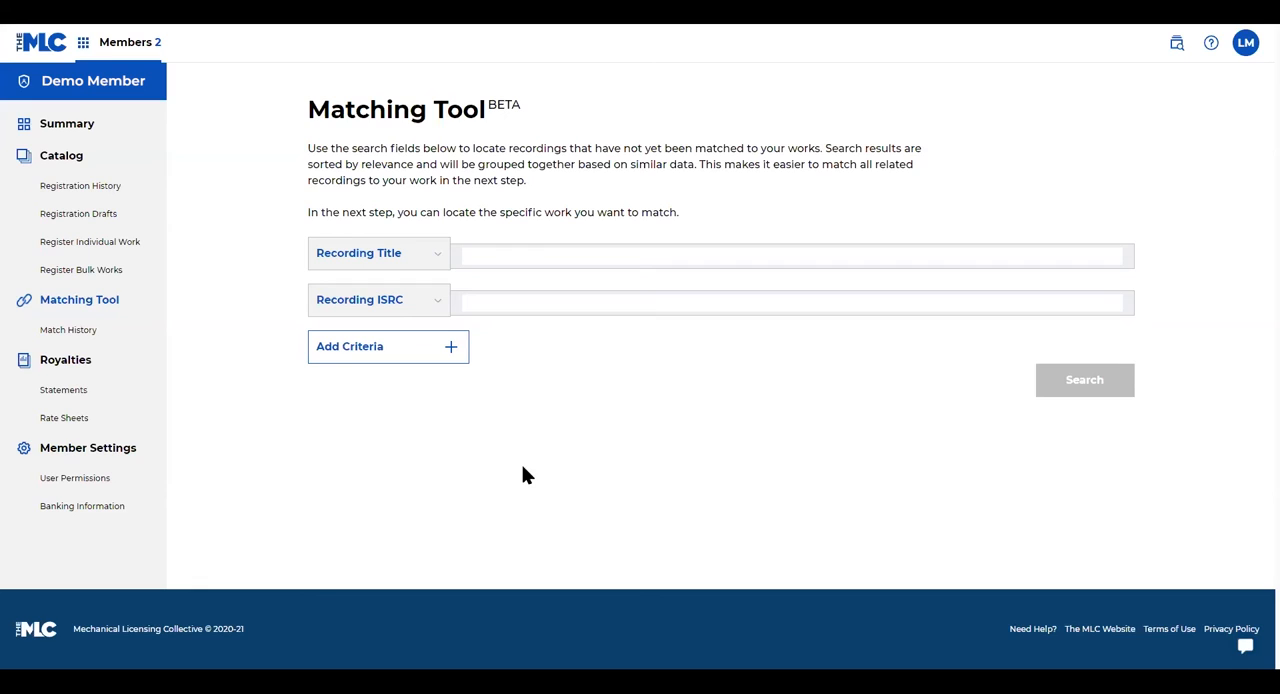
pyautogui.moveTo(490, 474)
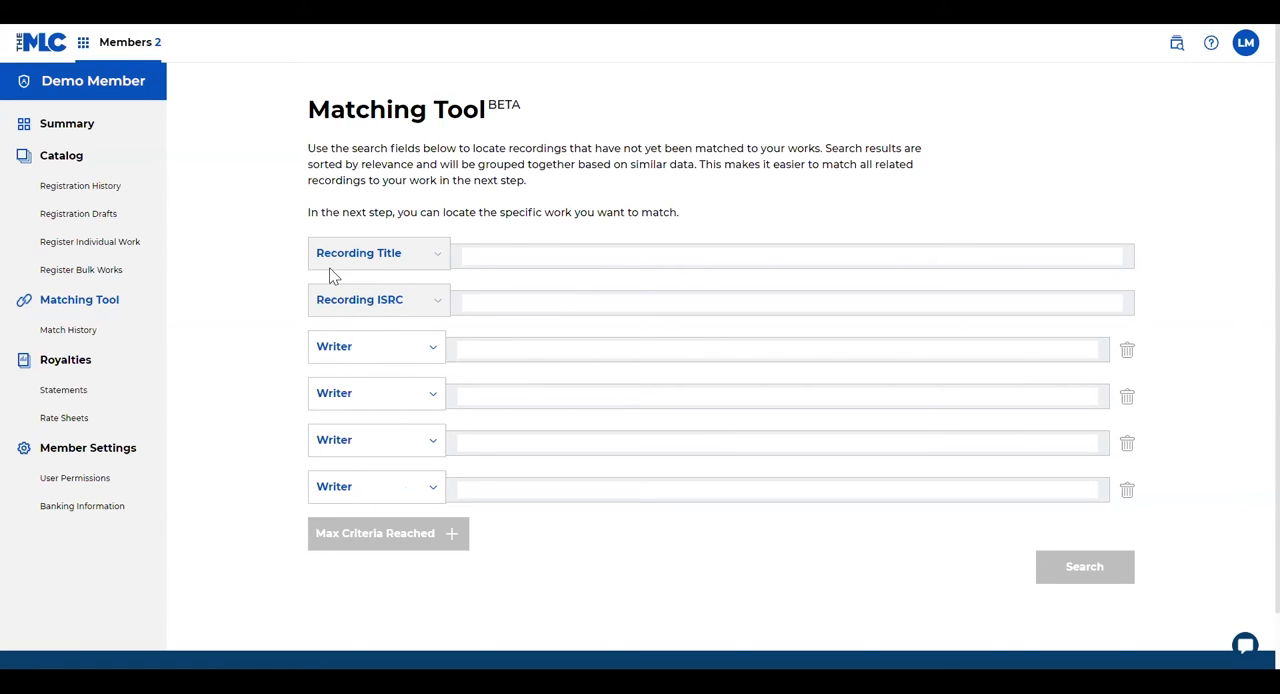
pyautogui.moveTo(430, 276)
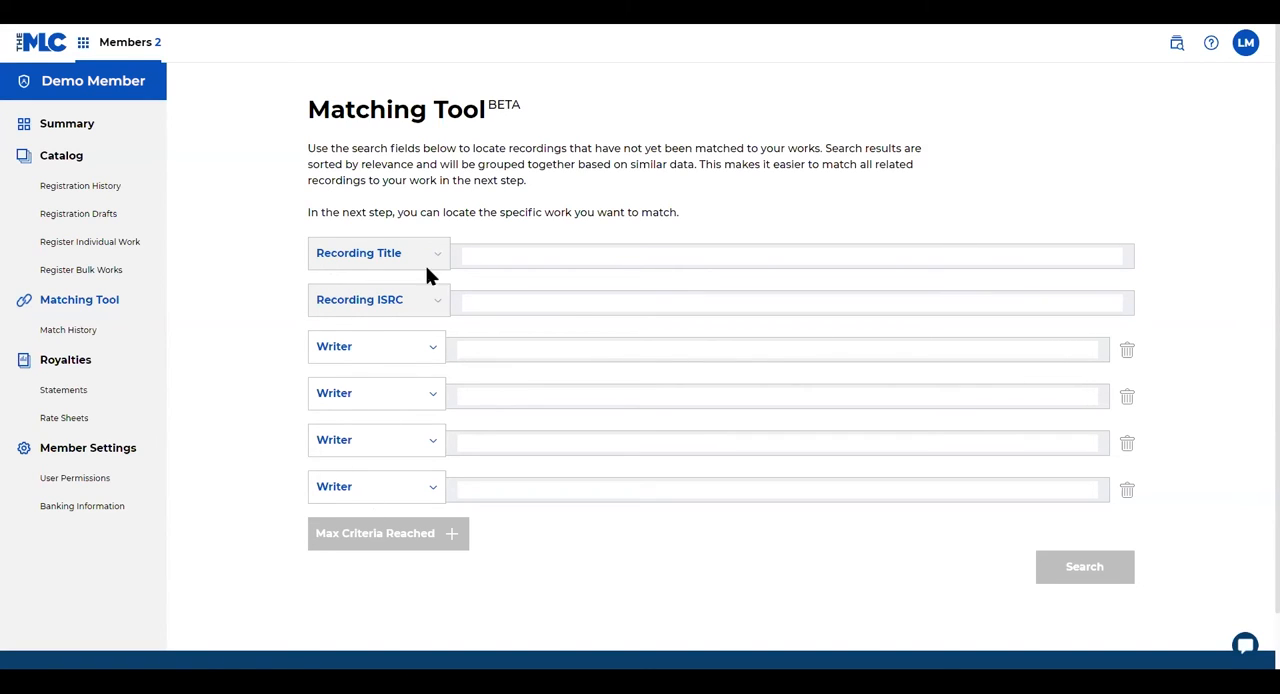
pyautogui.moveTo(428, 408)
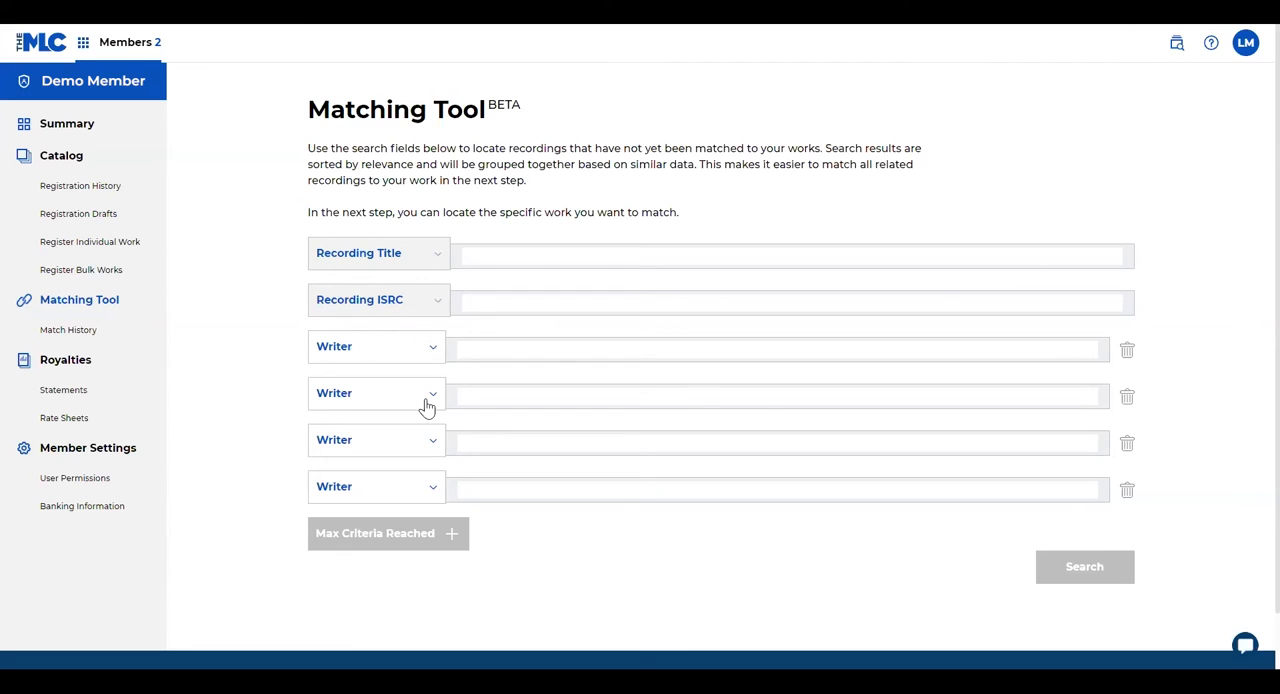
pyautogui.moveTo(436, 400)
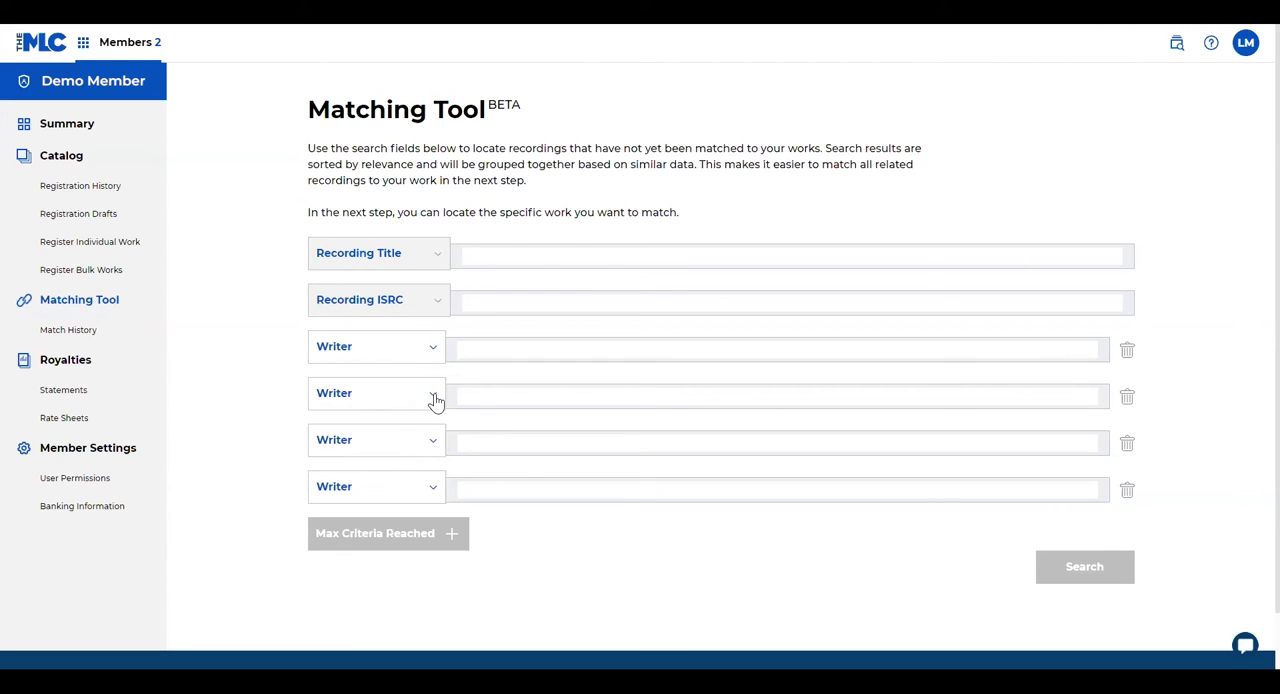
# - Make the second criterion Recording Artist and remove the extra Writer row
pyautogui.click(376, 394)
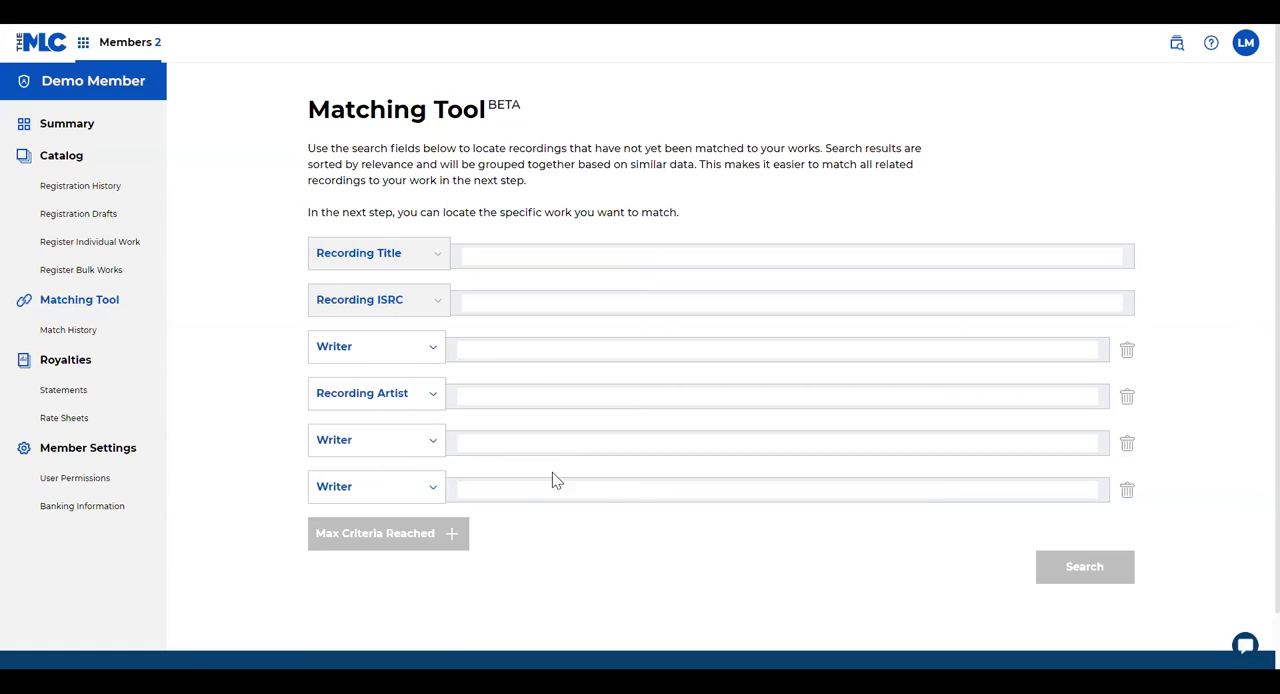
pyautogui.moveTo(516, 582)
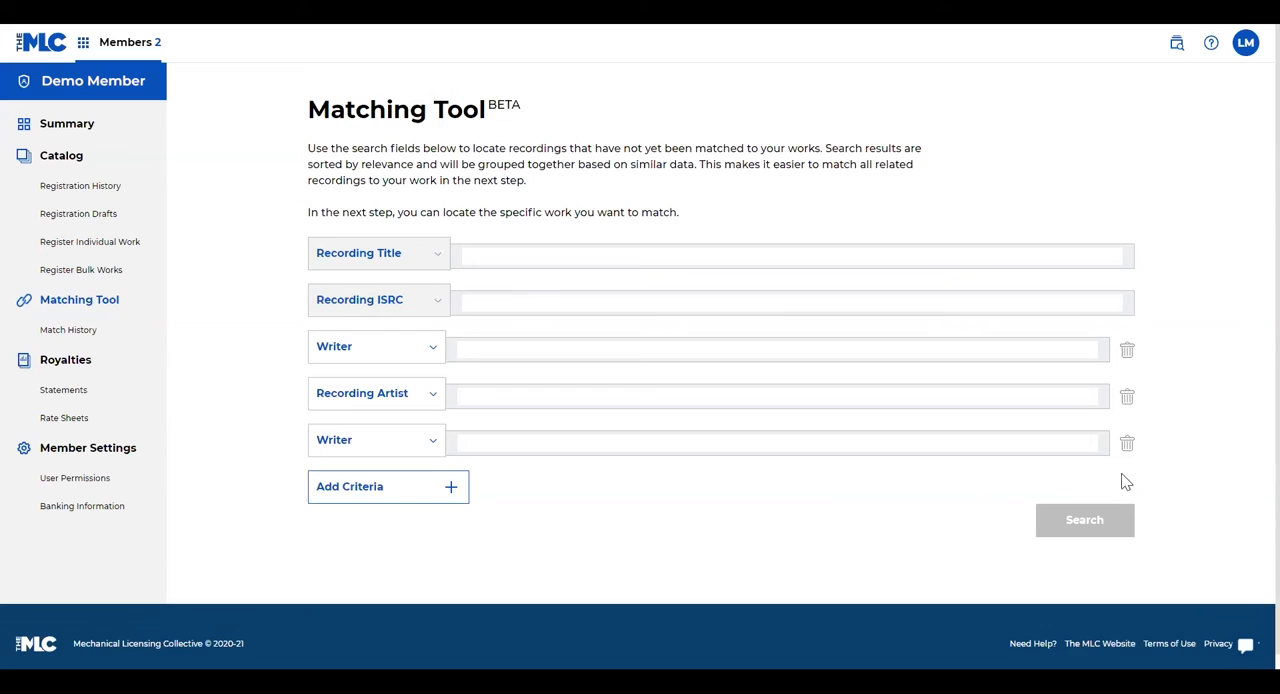
pyautogui.click(1128, 444)
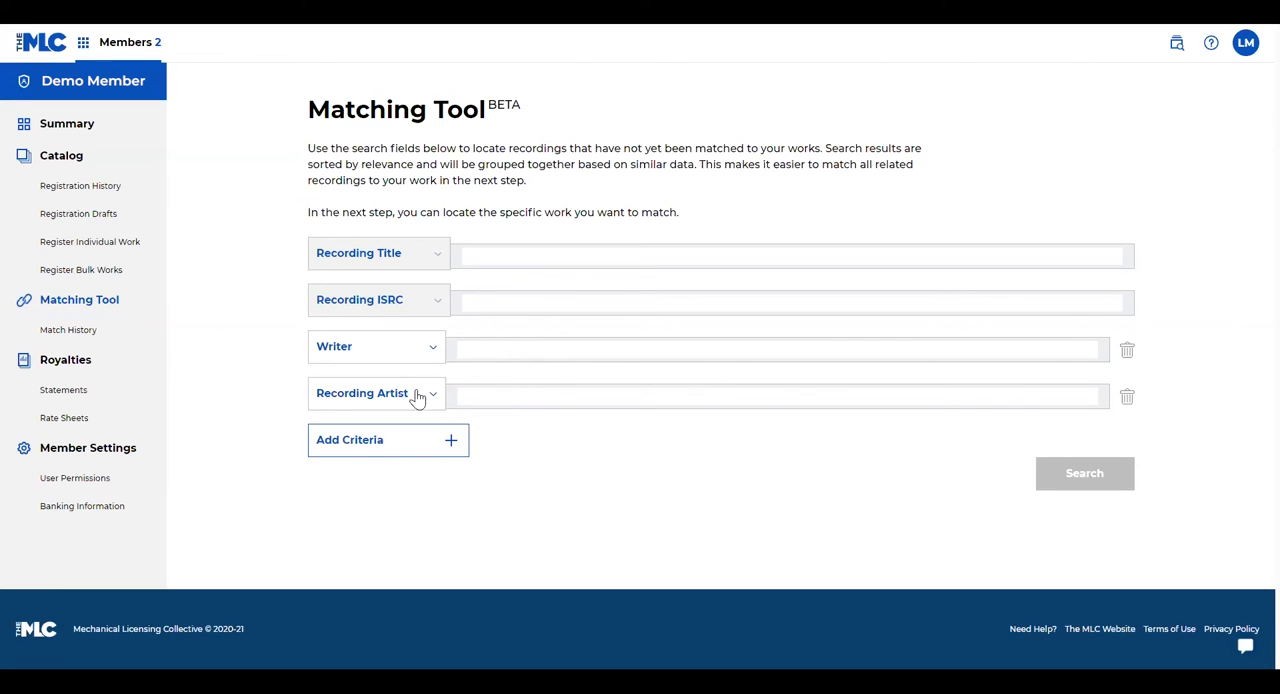
pyautogui.moveTo(588, 430)
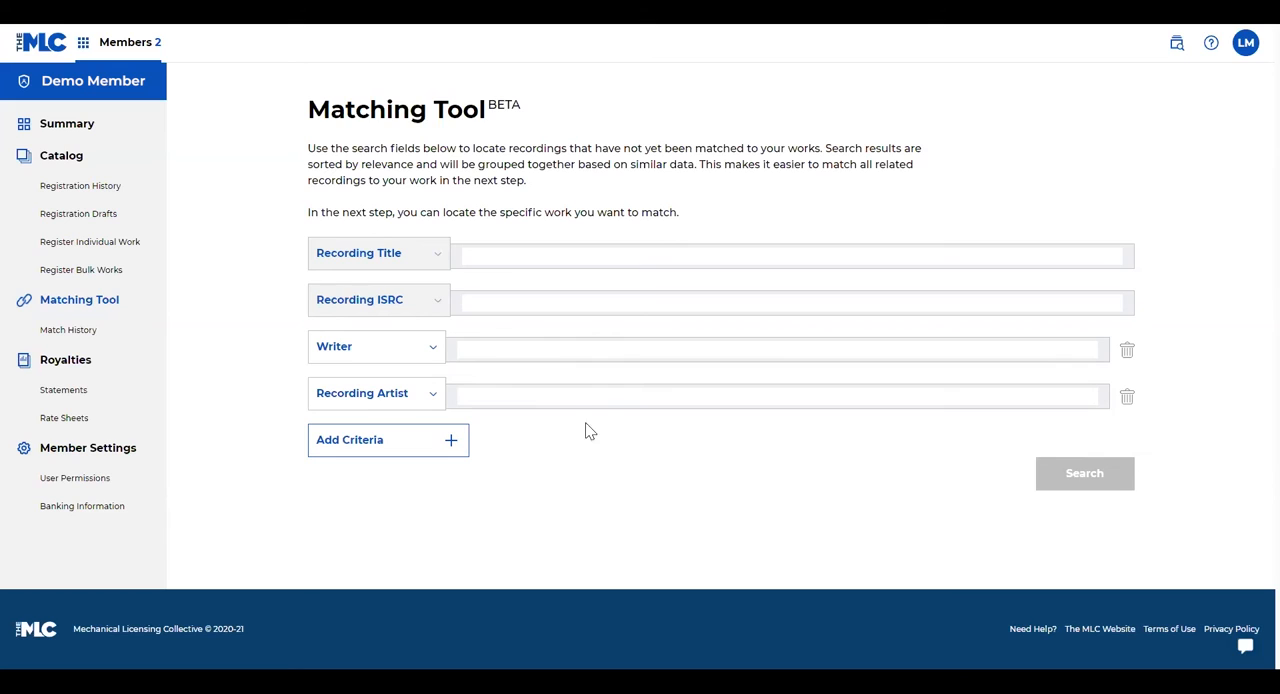
pyautogui.moveTo(636, 432)
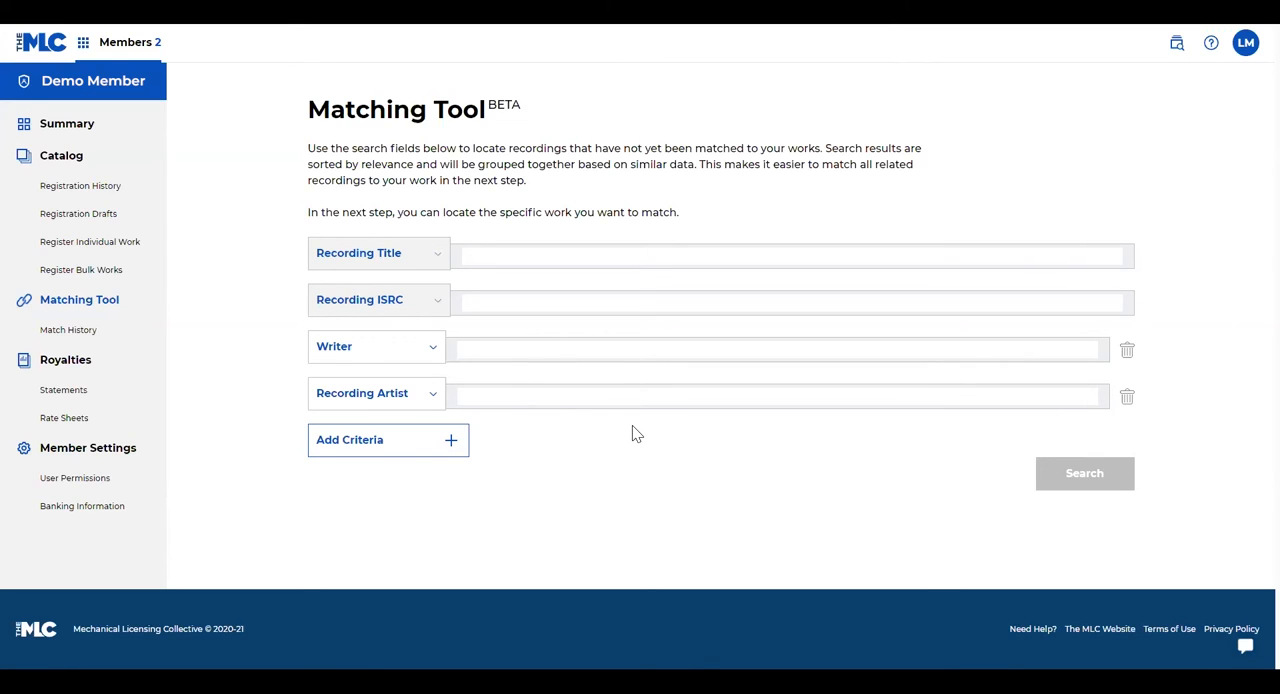
pyautogui.moveTo(588, 300)
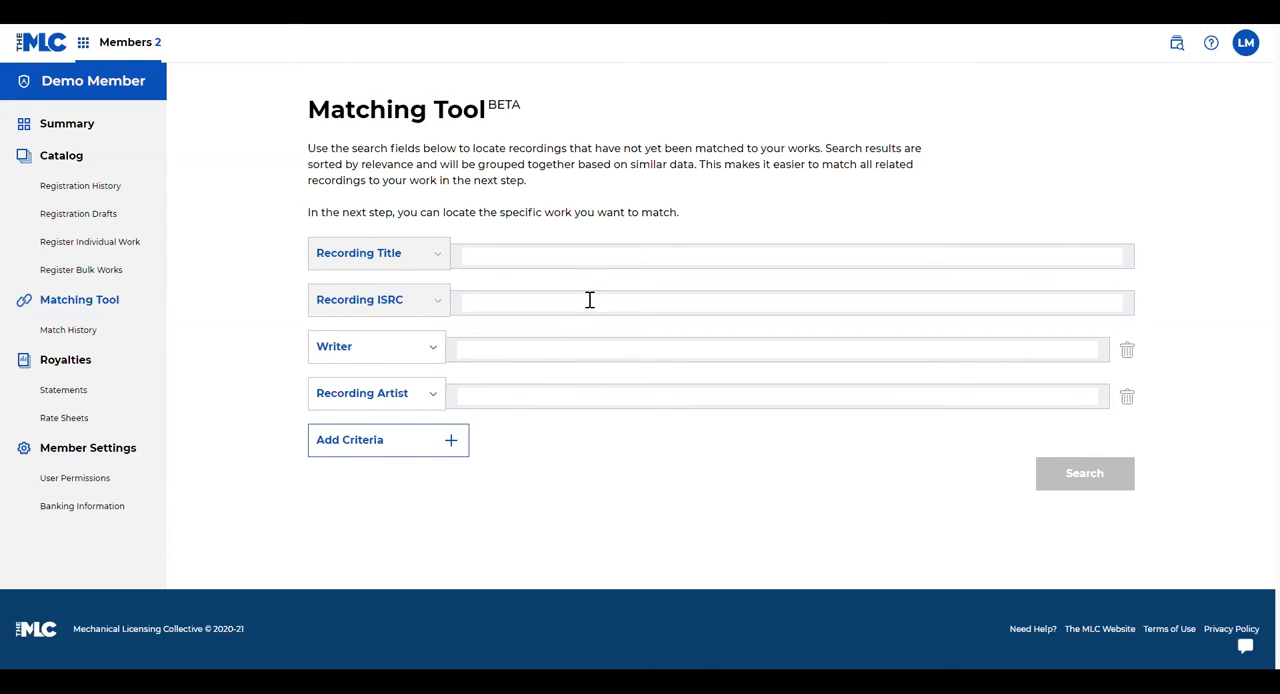
pyautogui.moveTo(580, 256)
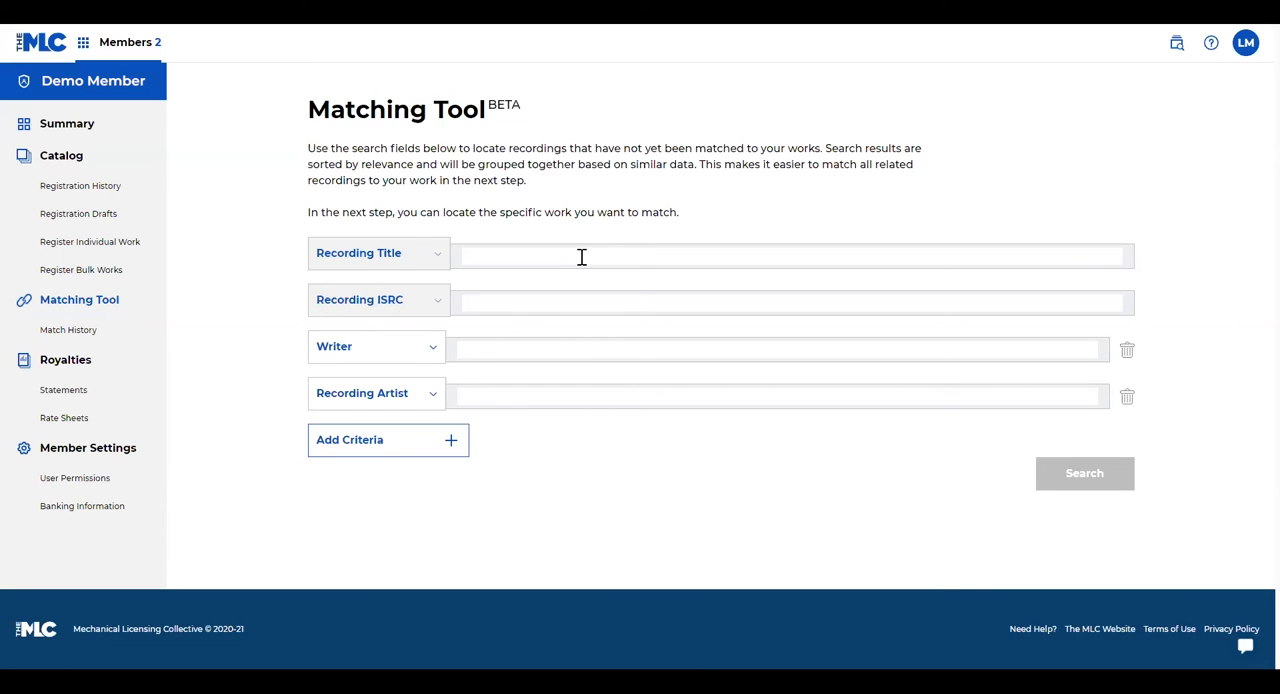
# - Search recordings titled 2000 Man with writer Mick Jagger, returning 91 results
pyautogui.write('2000 Man')
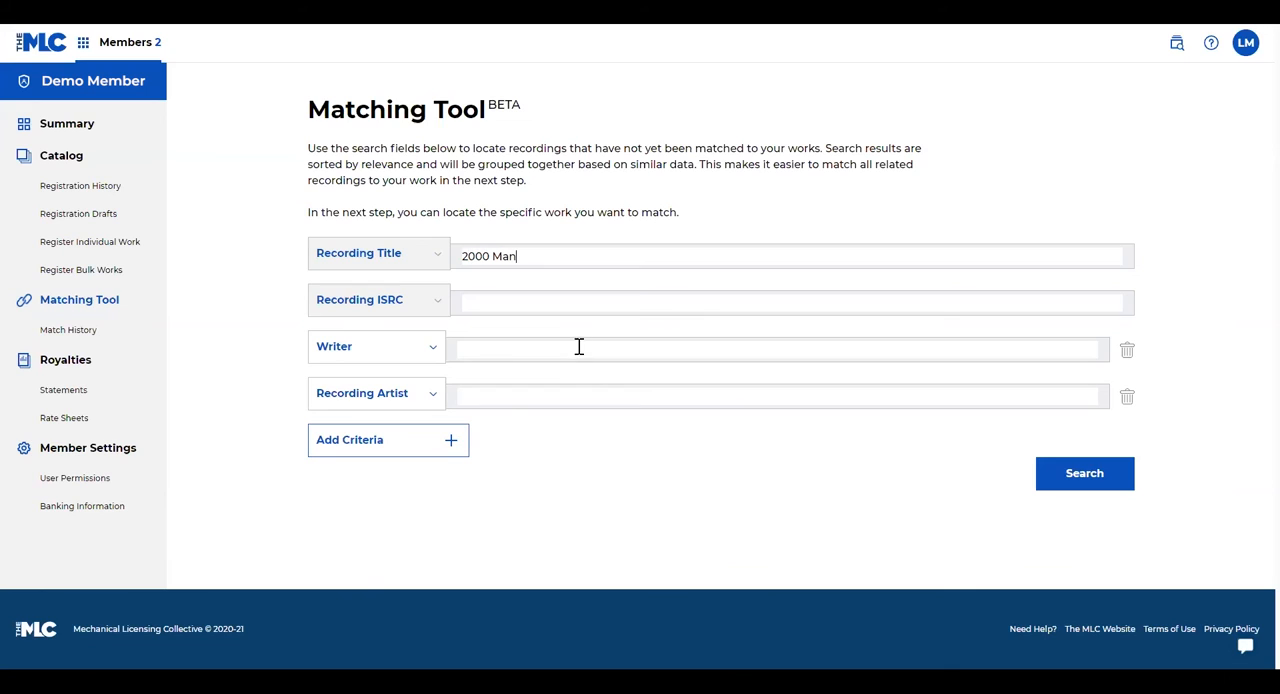
pyautogui.write('Mi')
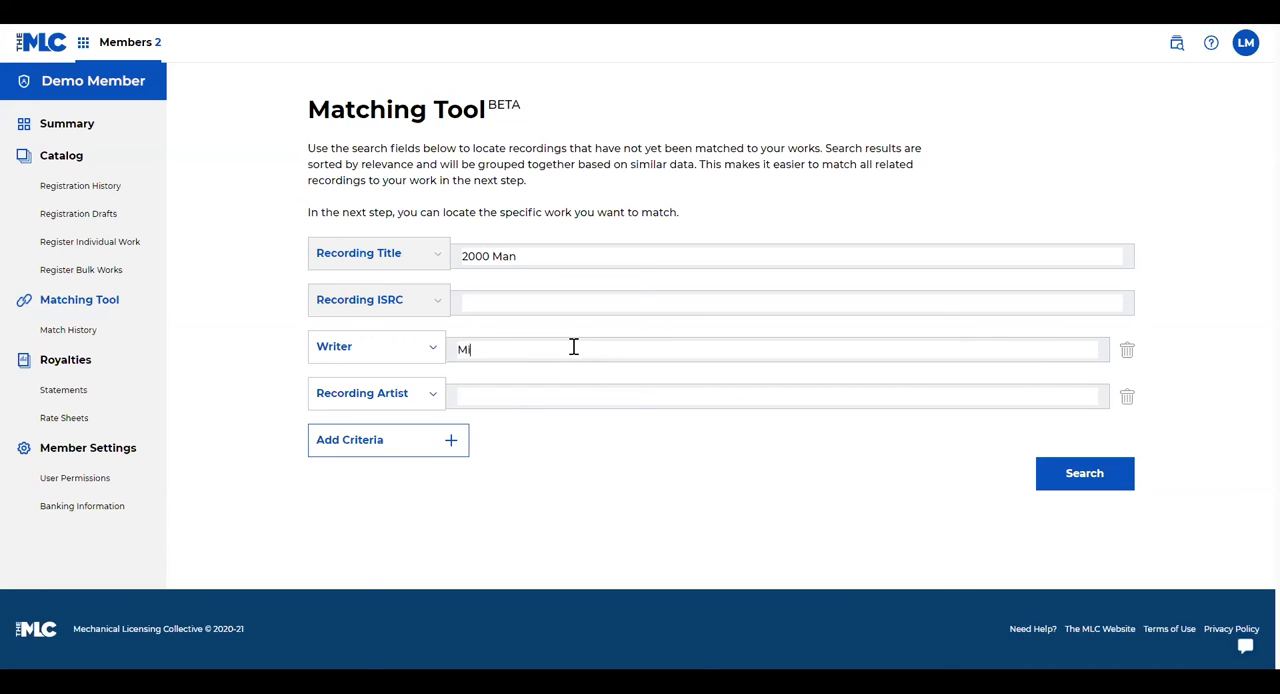
pyautogui.write('Mick Jagger')
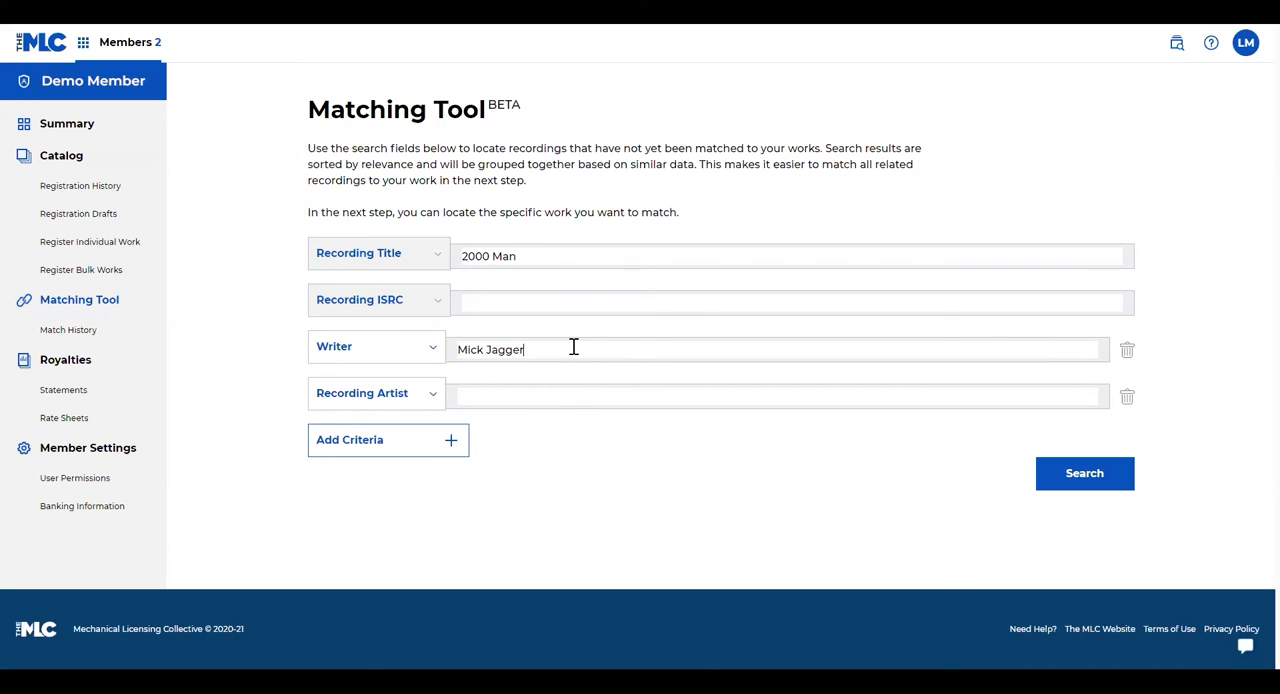
pyautogui.click(1084, 472)
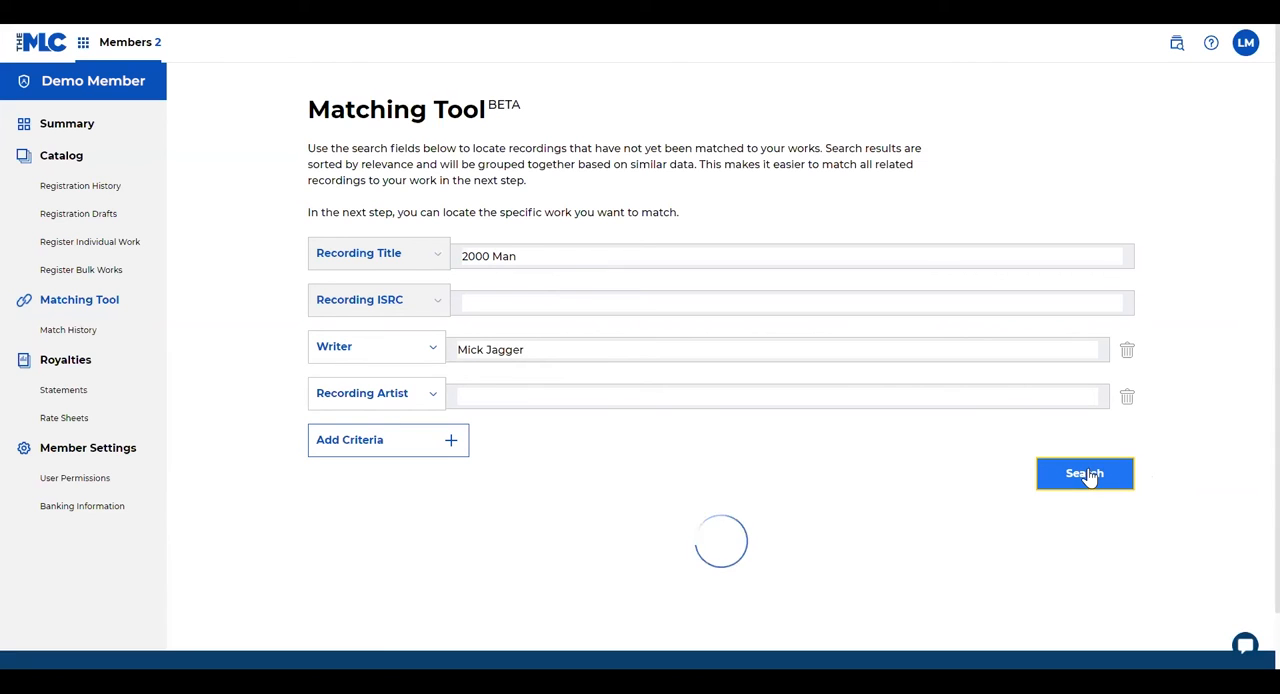
pyautogui.click(1084, 472)
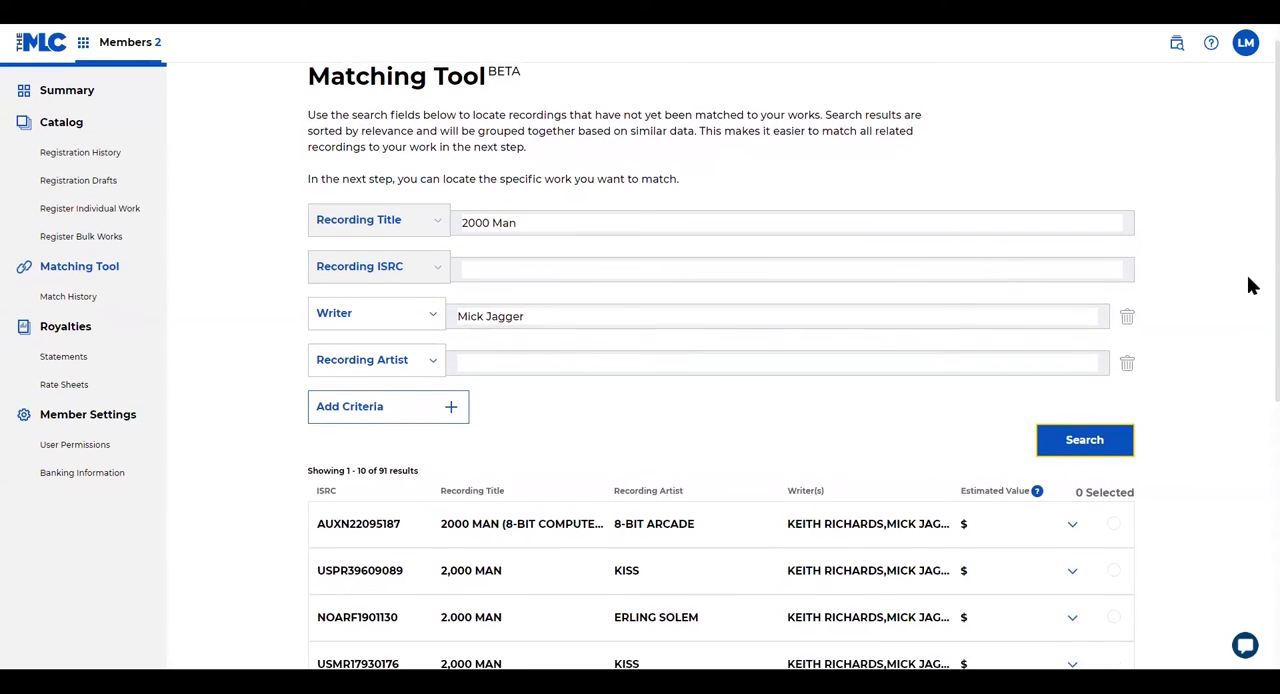
pyautogui.scroll(-3)
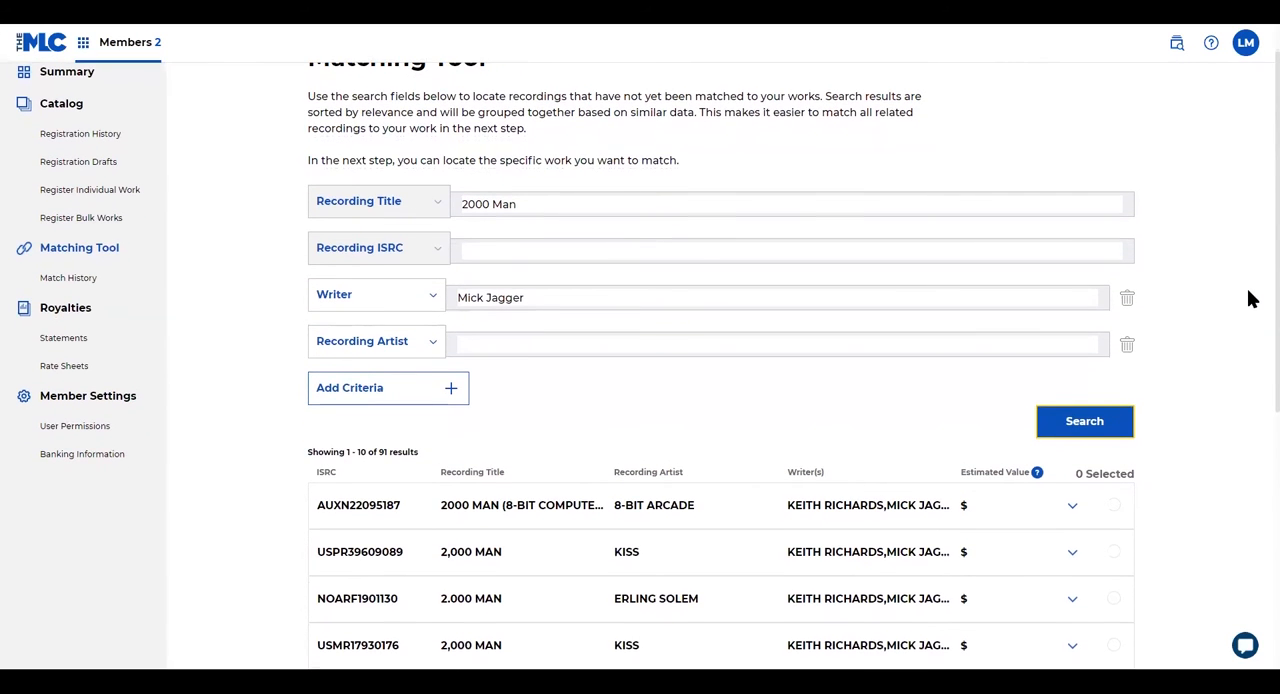
pyautogui.scroll(-3)
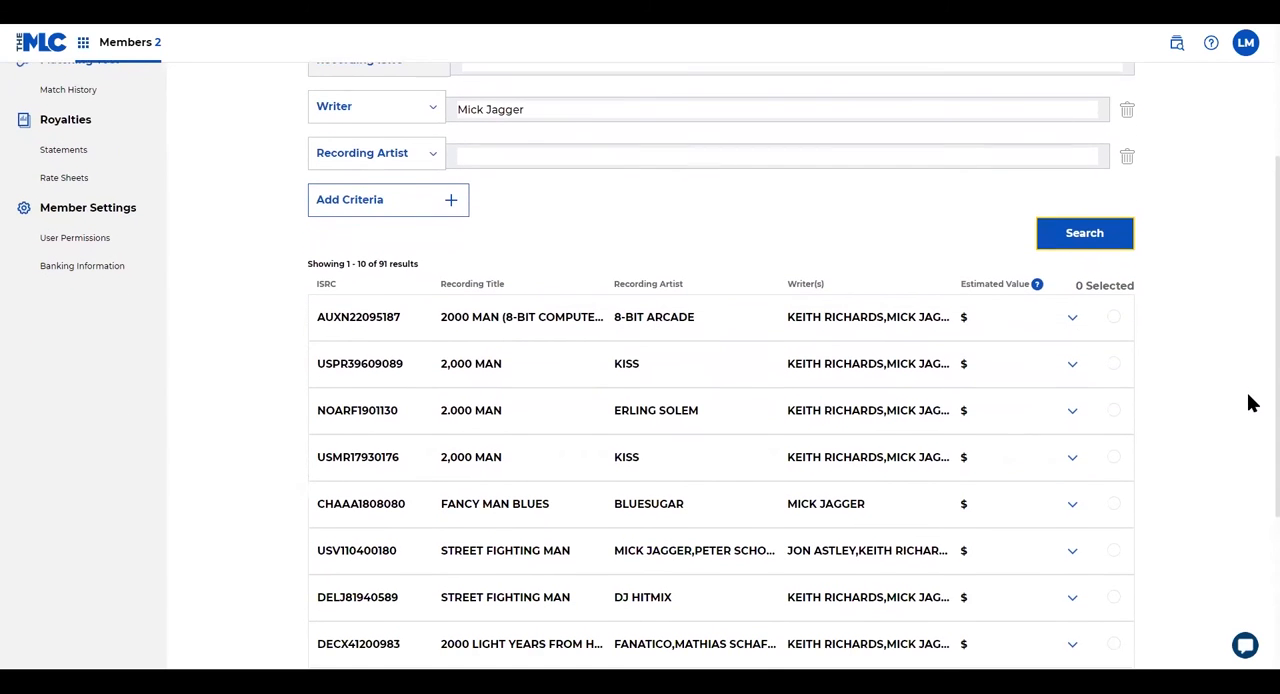
pyautogui.scroll(-3)
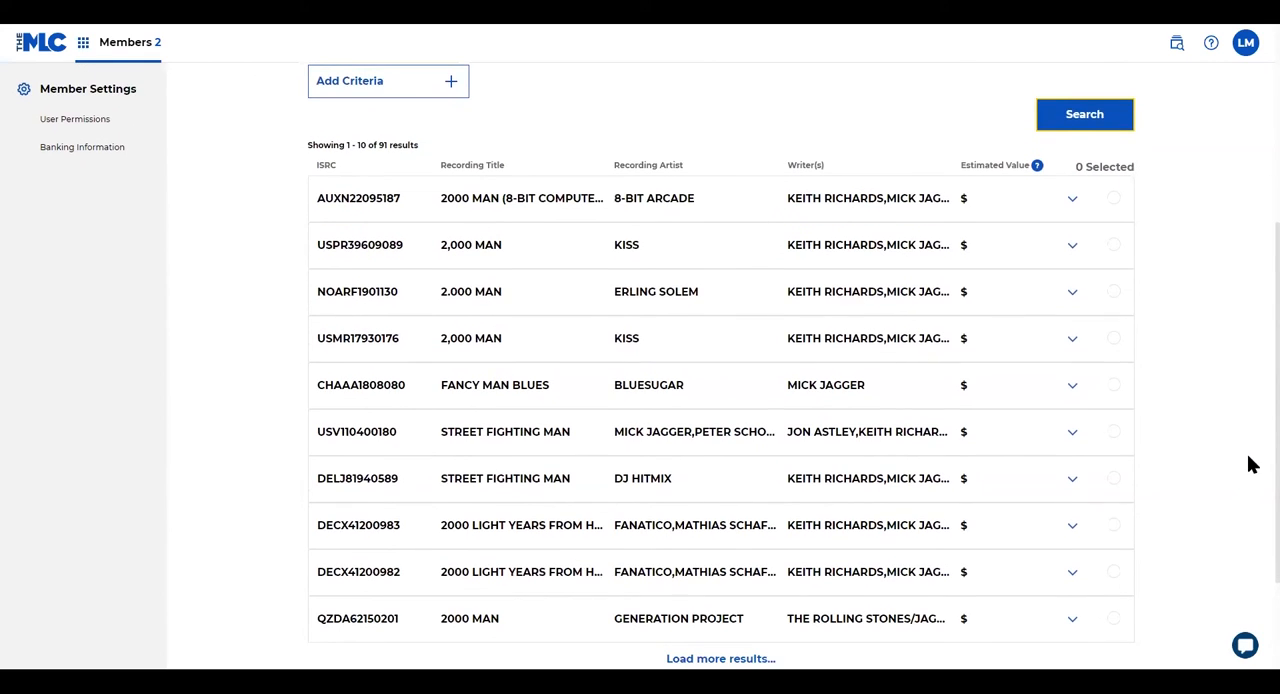
pyautogui.moveTo(284, 214)
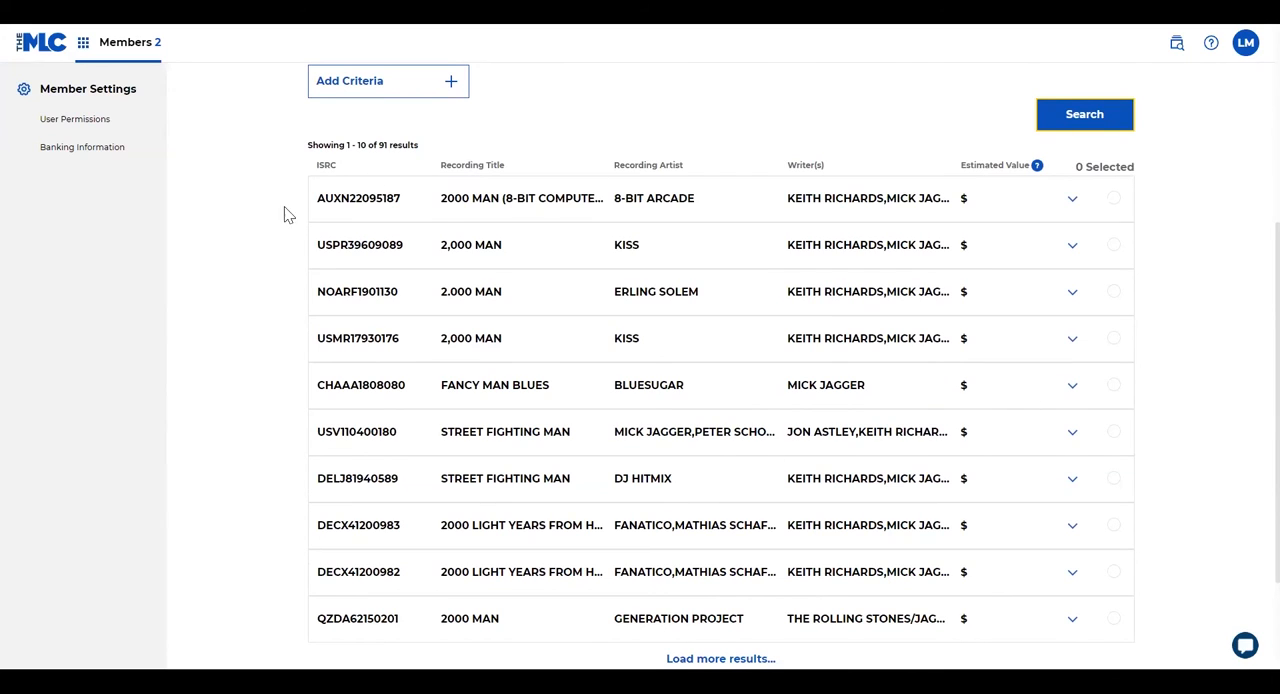
pyautogui.moveTo(1018, 264)
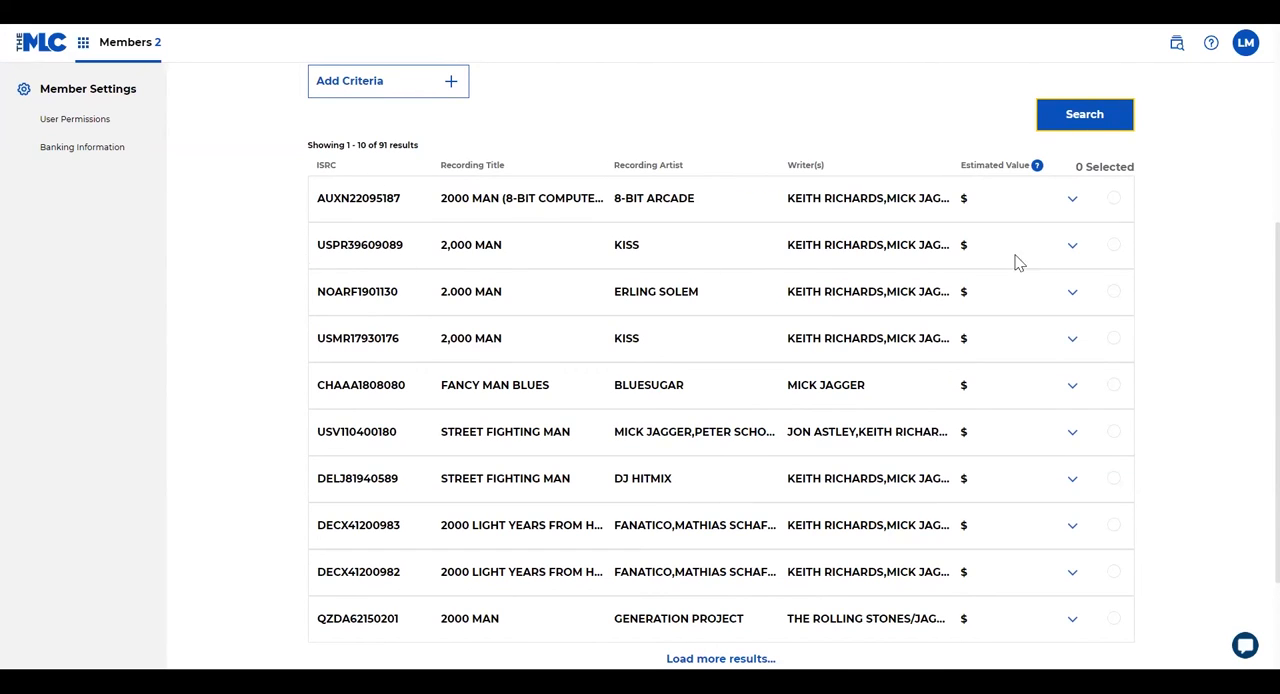
# - Review the DSP products of the first KISS and the Erling Solem 2,000 MAN recordings
pyautogui.click(1072, 244)
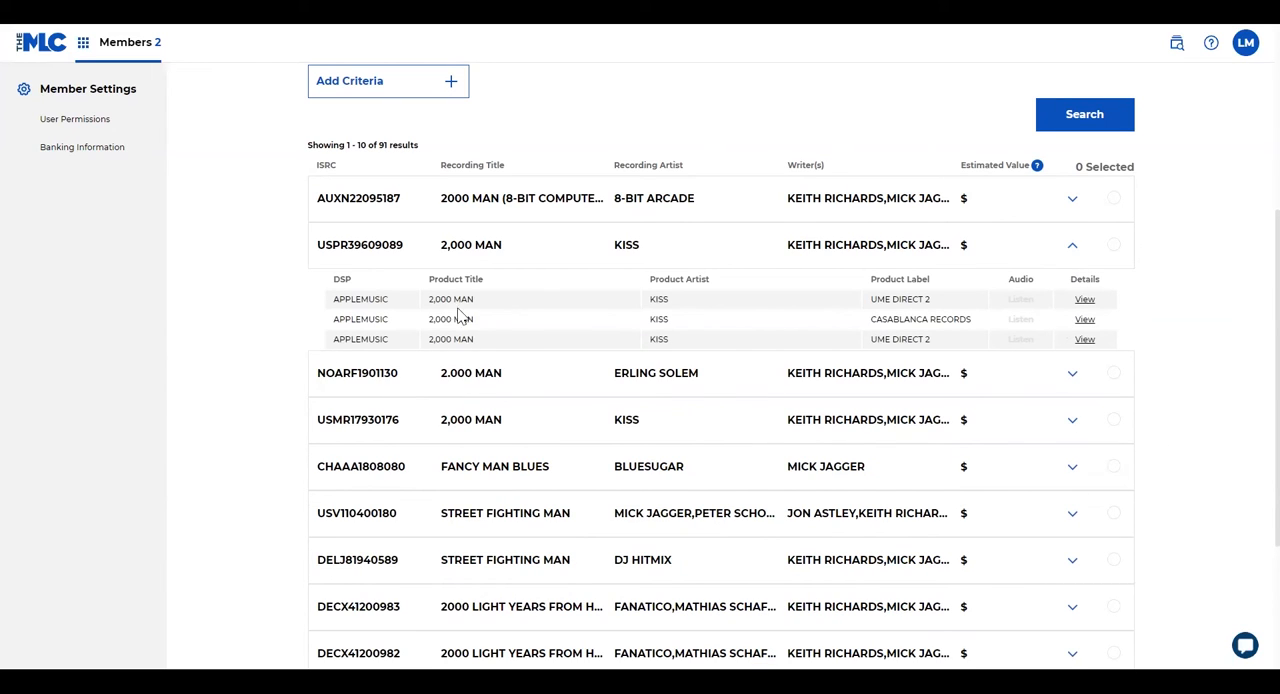
pyautogui.moveTo(290, 350)
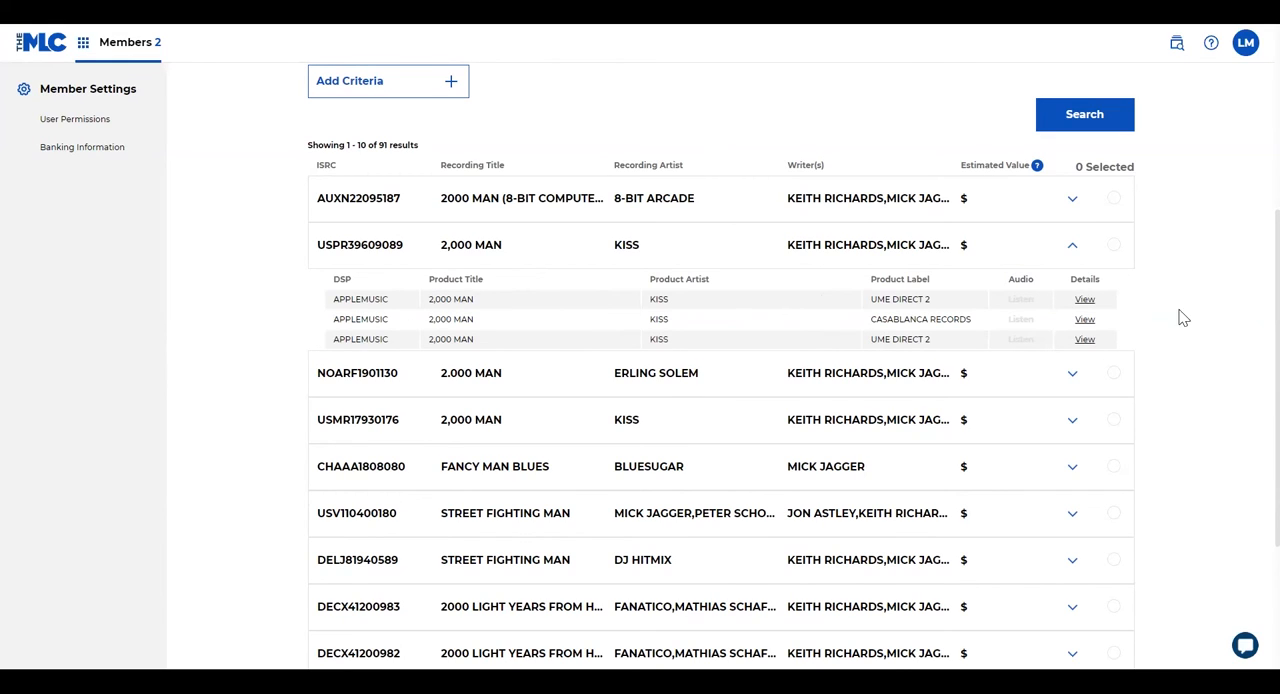
pyautogui.moveTo(1160, 322)
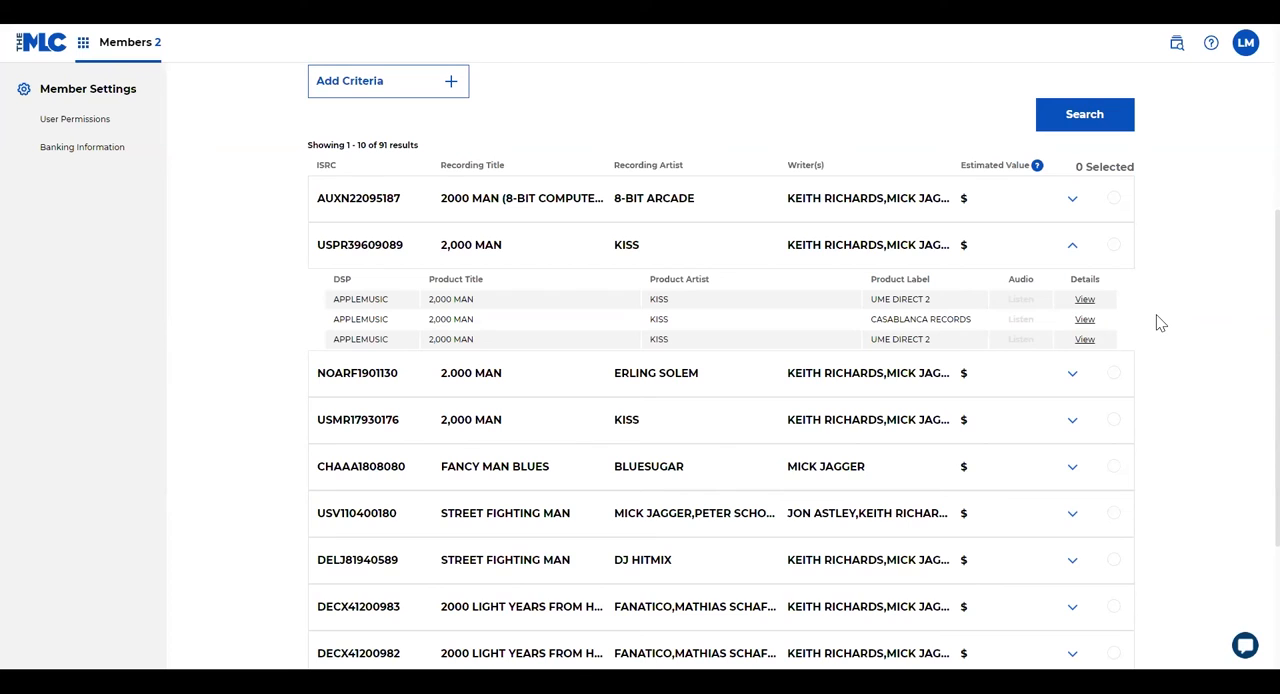
pyautogui.click(1072, 244)
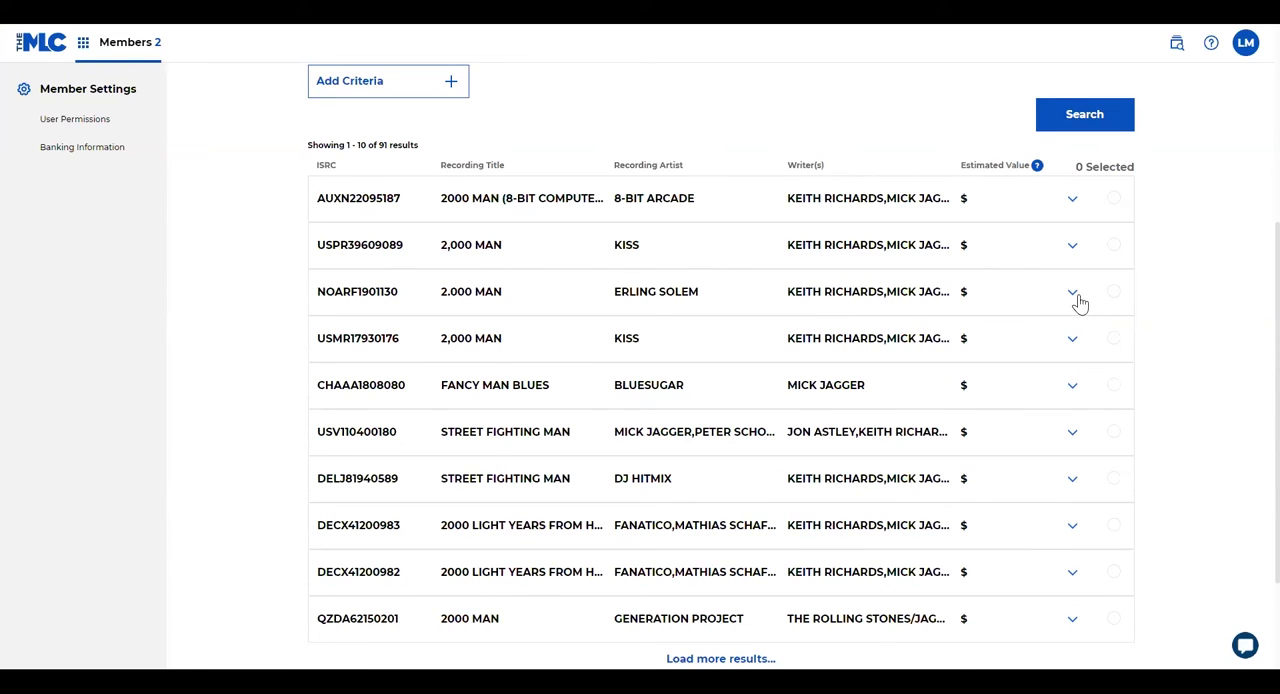
pyautogui.click(1072, 292)
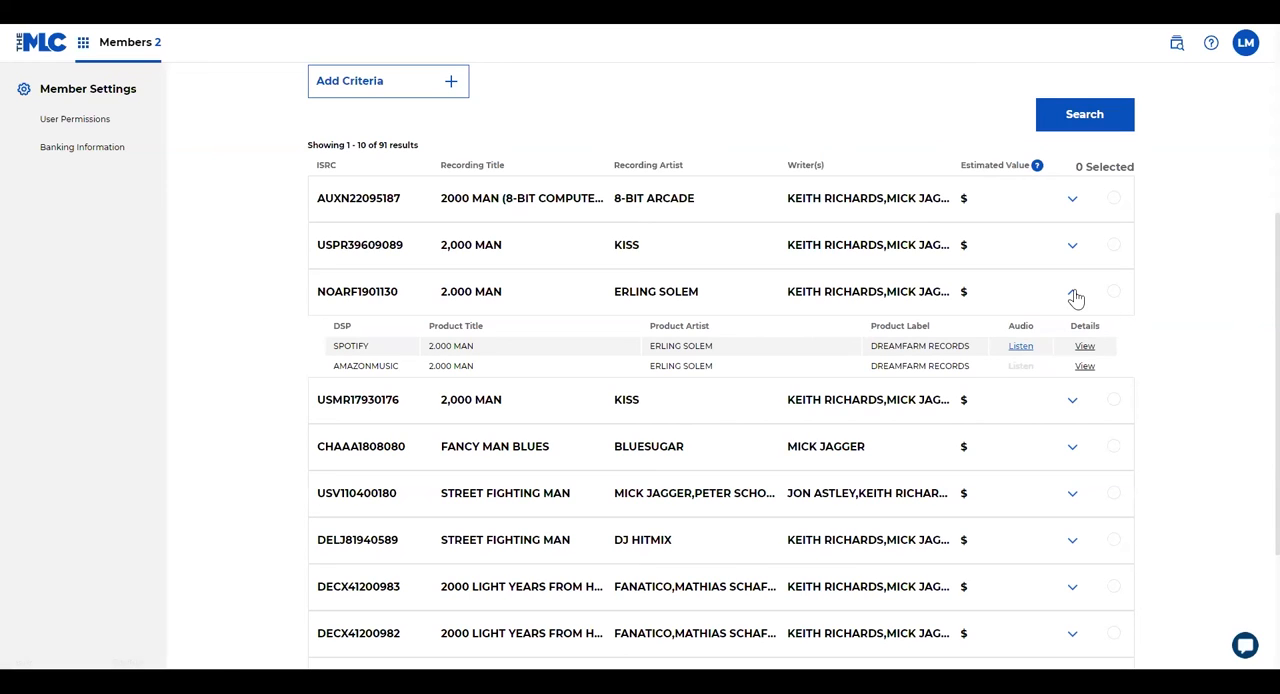
pyautogui.click(1072, 292)
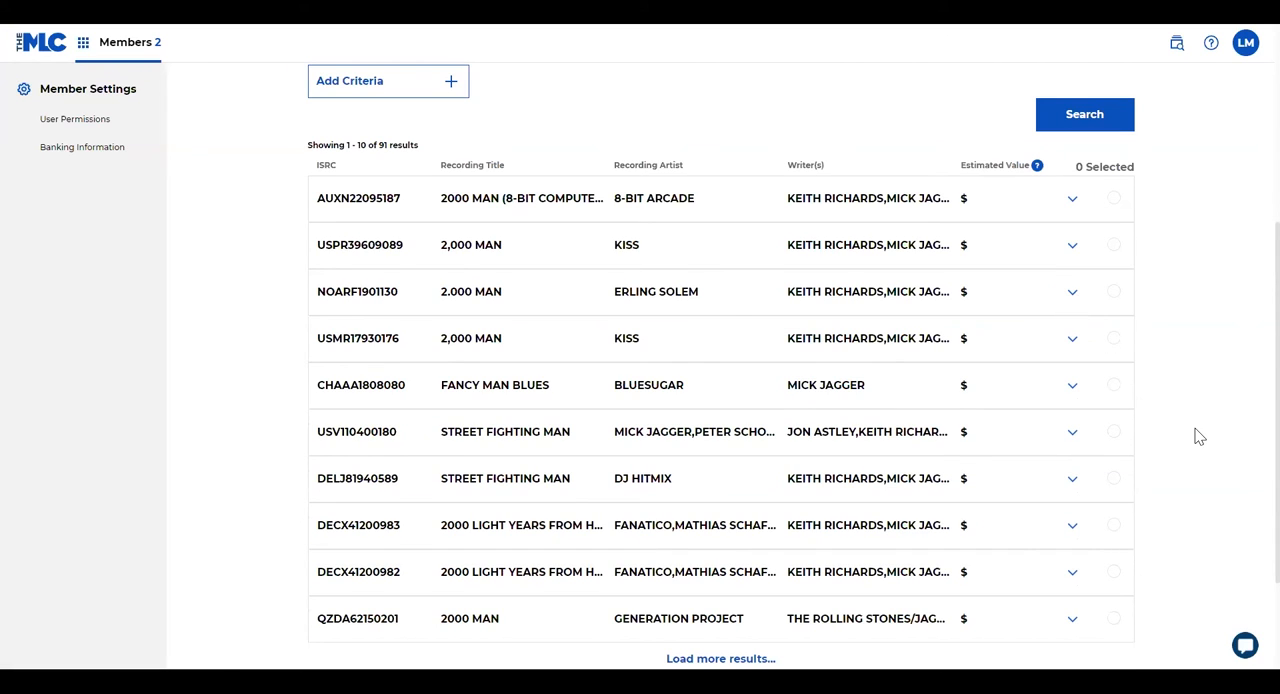
pyautogui.moveTo(936, 432)
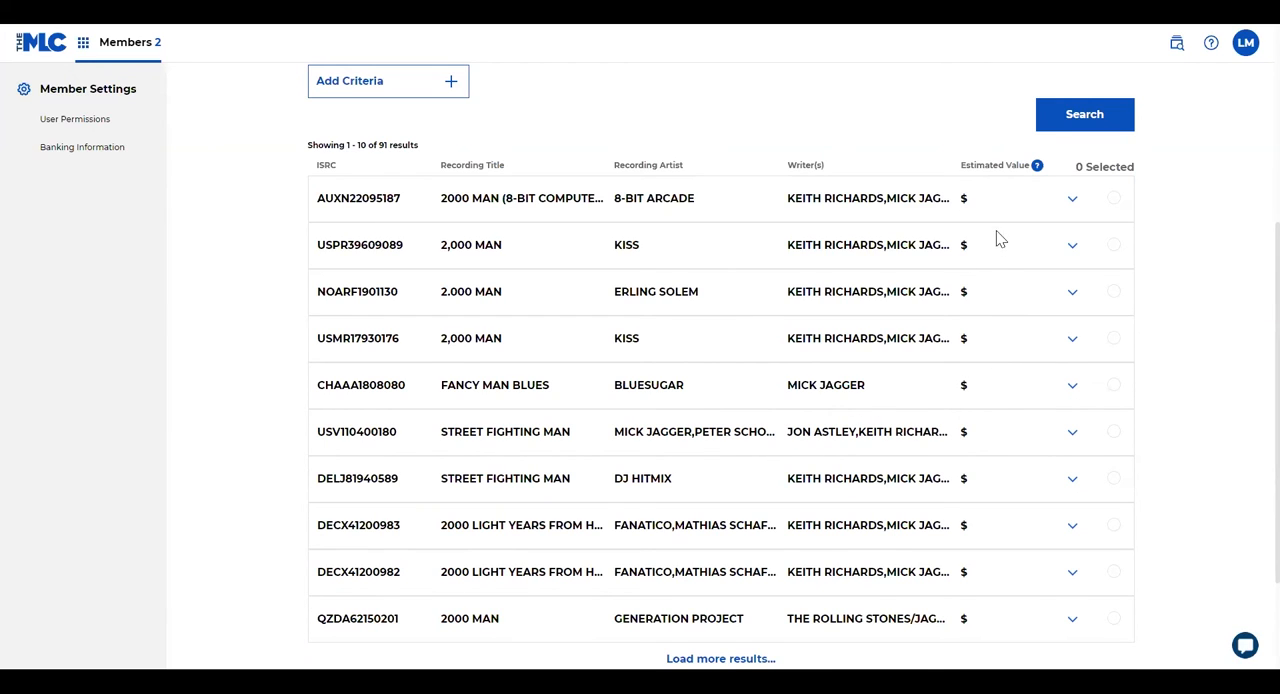
pyautogui.moveTo(996, 204)
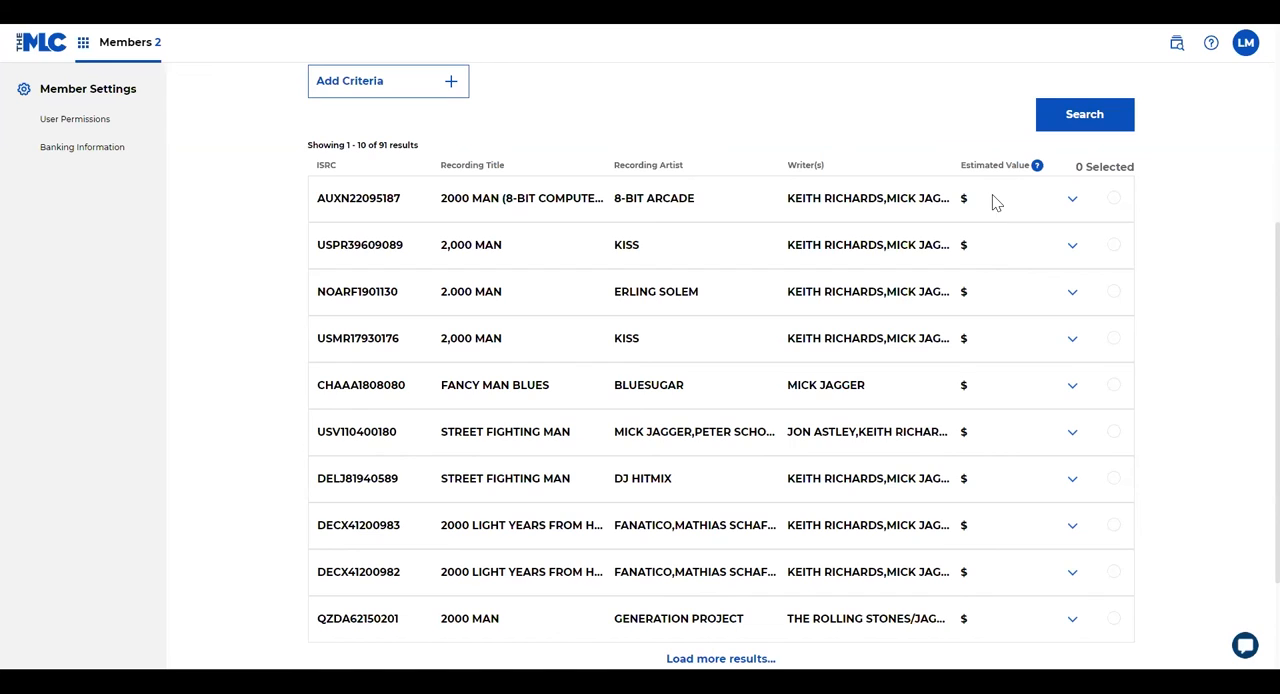
pyautogui.moveTo(1036, 164)
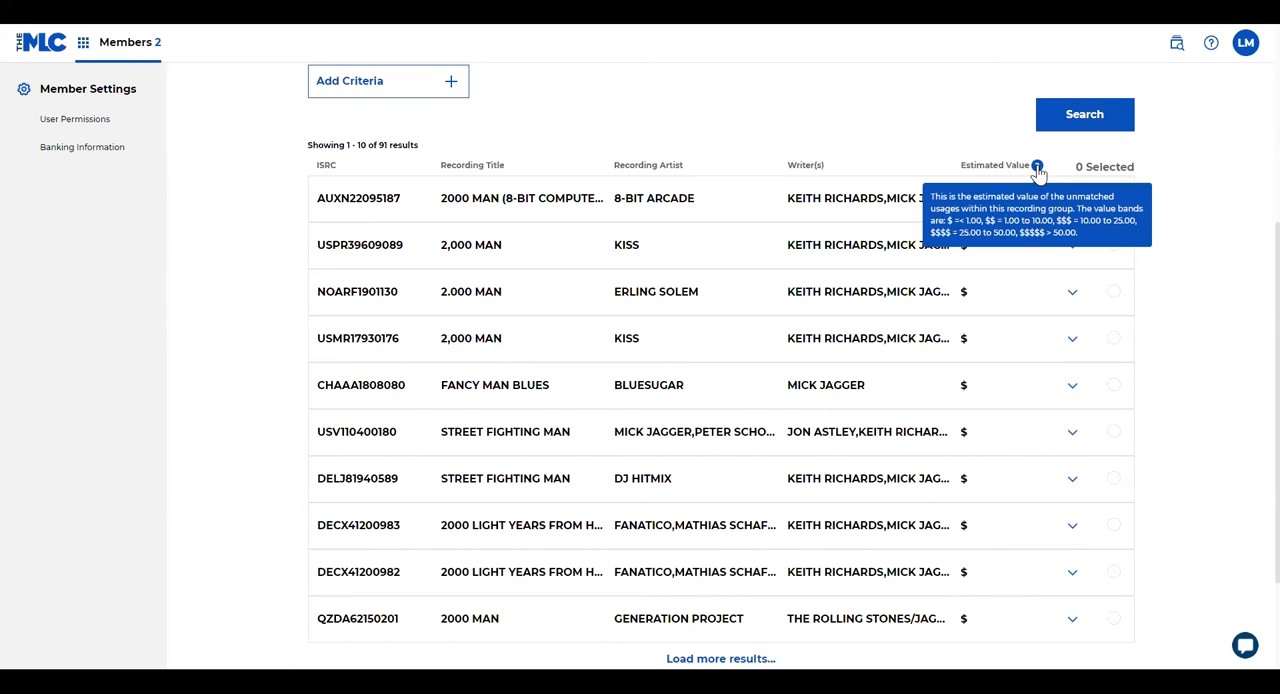
pyautogui.moveTo(1090, 348)
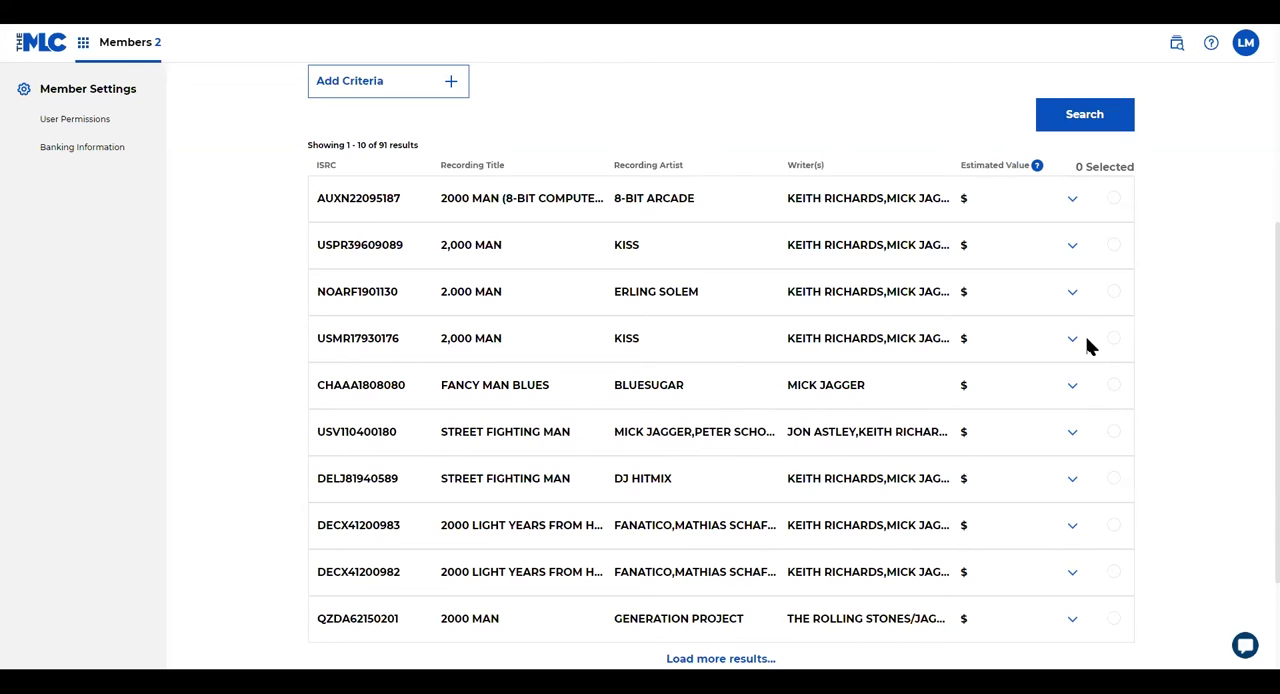
# - Review the second KISS recording's products and select the three 2,000 MAN groups
pyautogui.click(1072, 338)
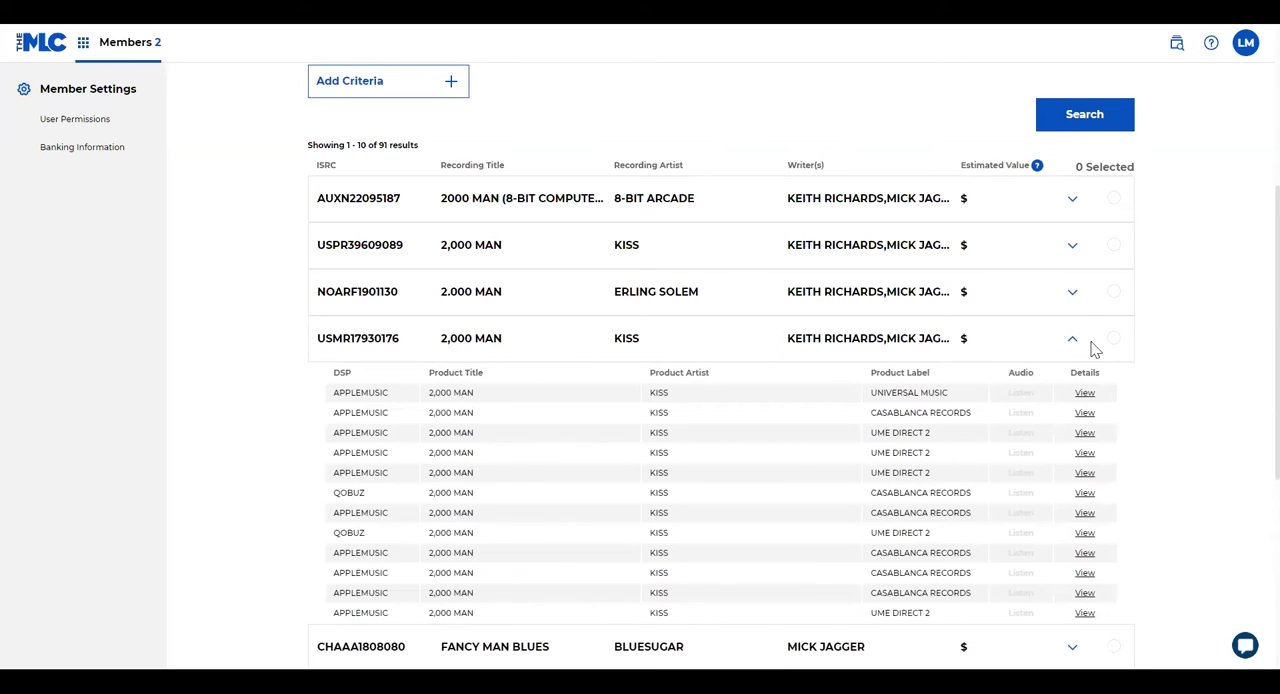
pyautogui.moveTo(1072, 294)
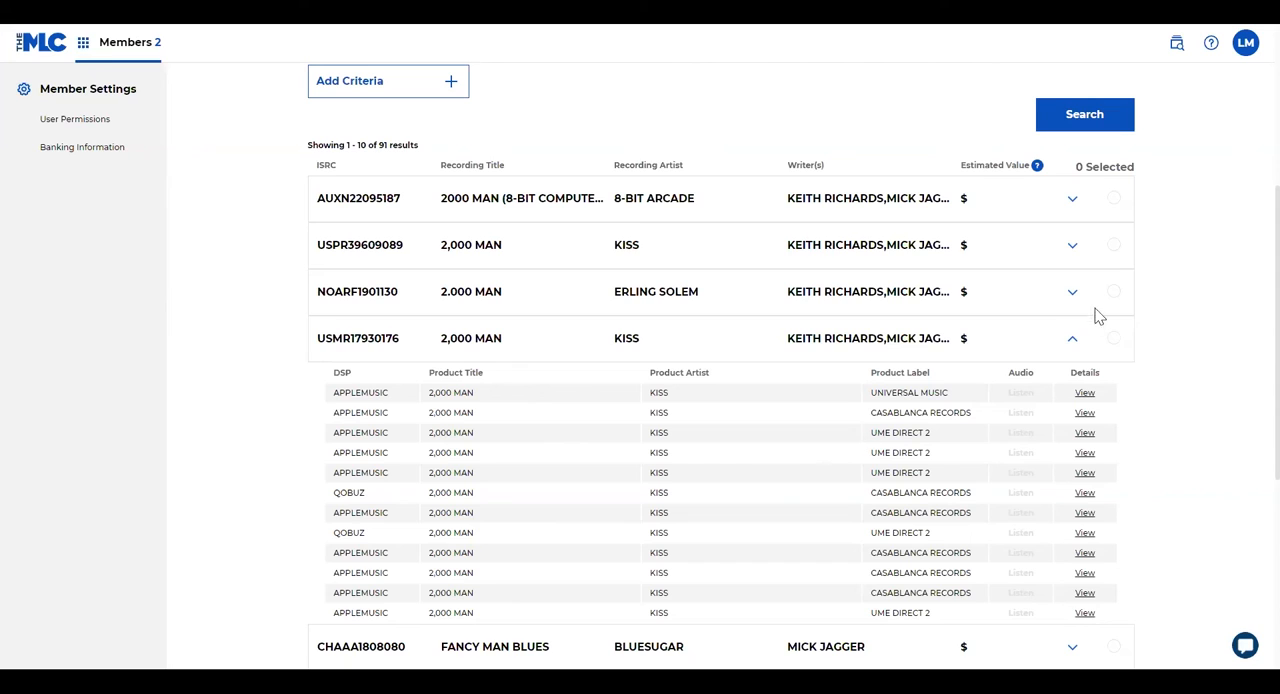
pyautogui.click(1072, 292)
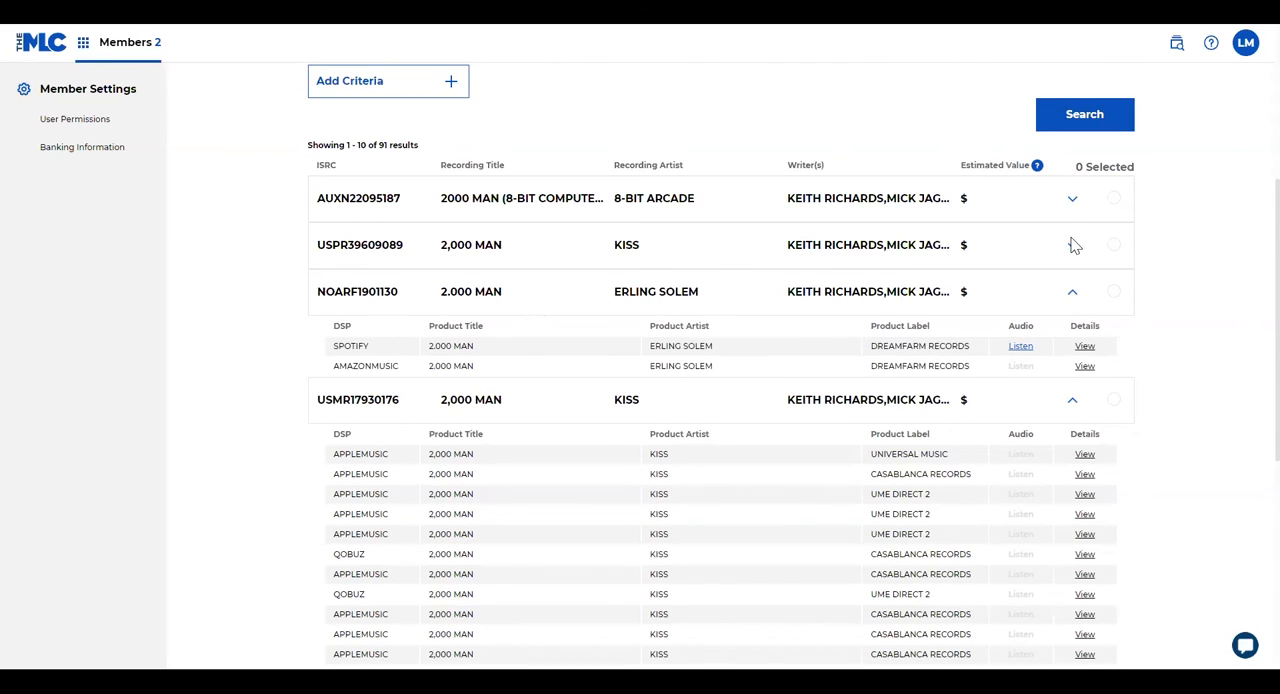
pyautogui.click(1072, 244)
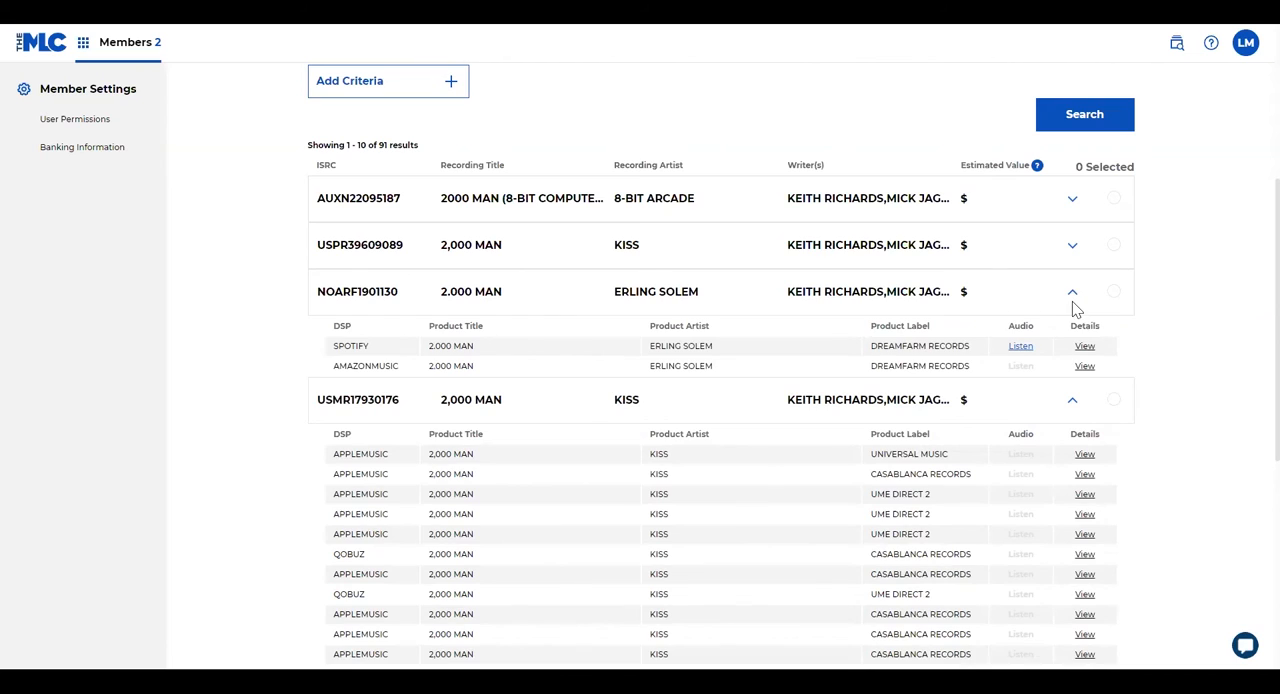
pyautogui.click(1072, 292)
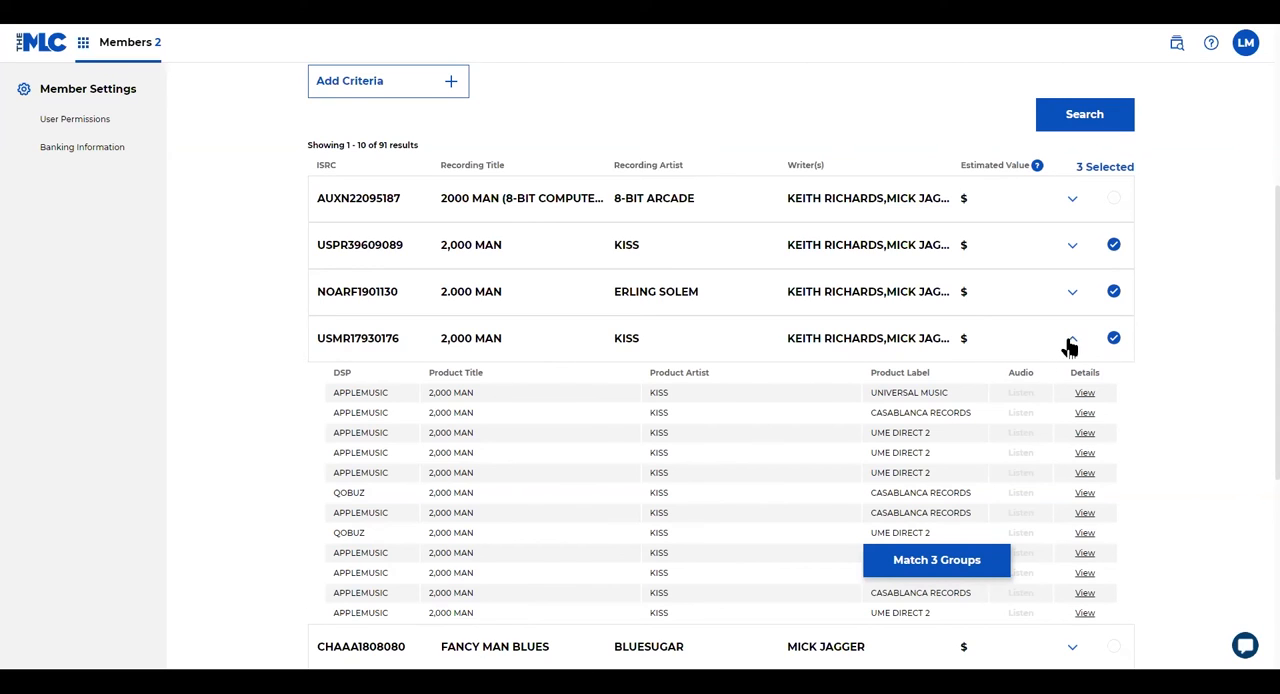
# - Collapse the USMR17930176 KISS row, keeping 3 groups selected
pyautogui.click(1072, 336)
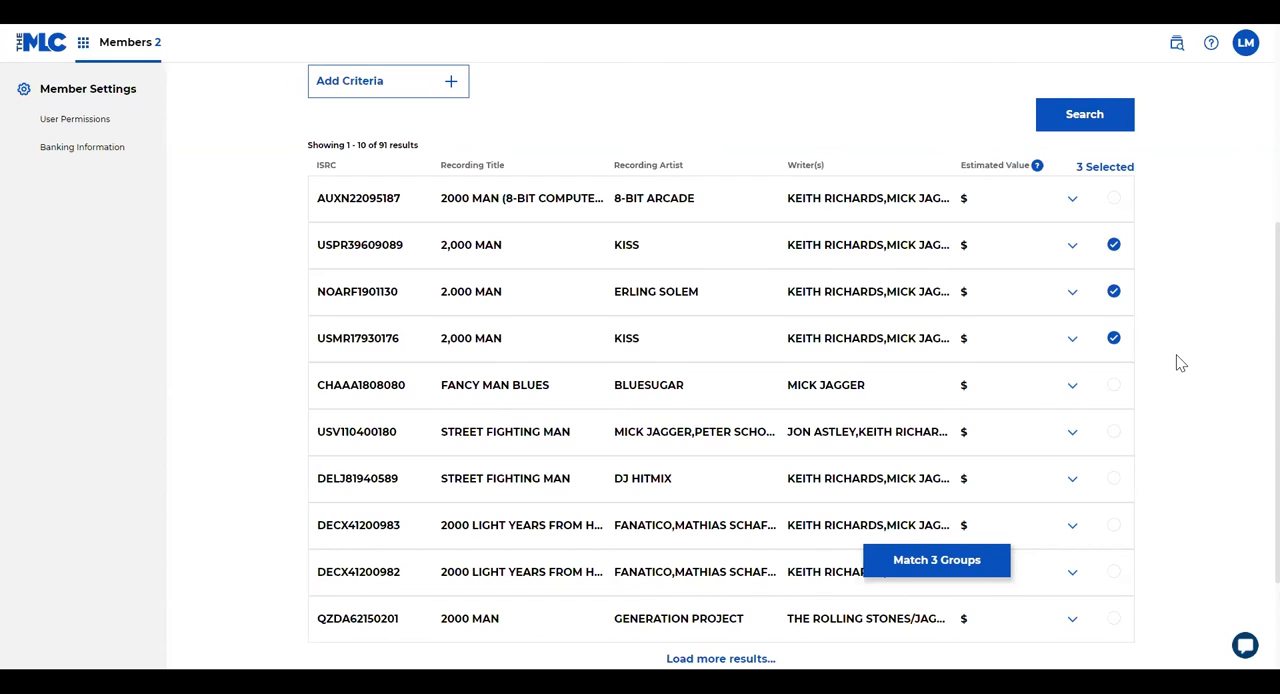
pyautogui.moveTo(1160, 598)
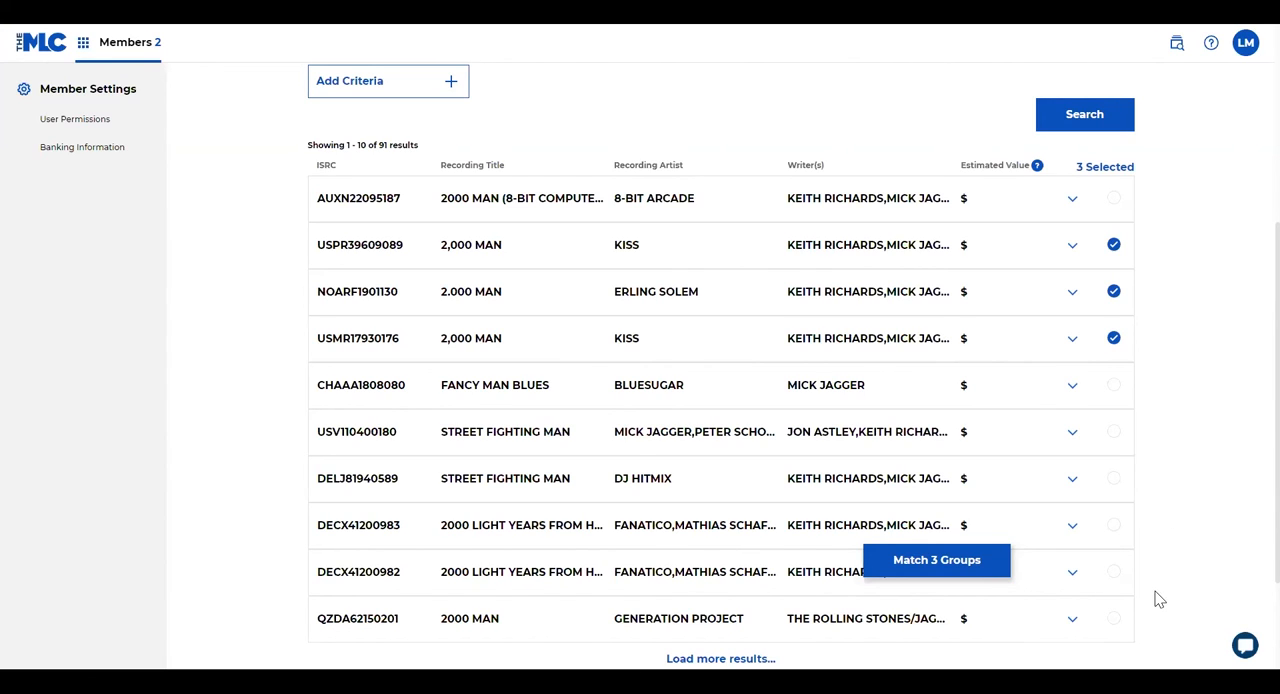
pyautogui.moveTo(1164, 548)
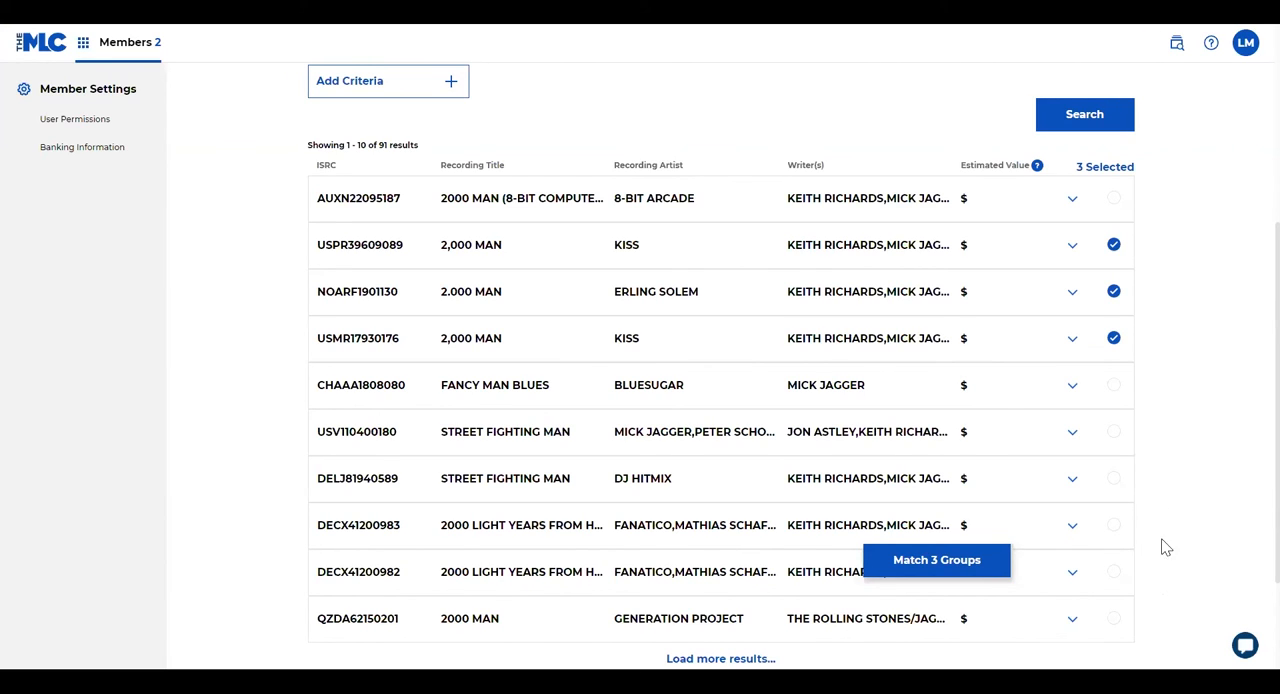
pyautogui.moveTo(996, 628)
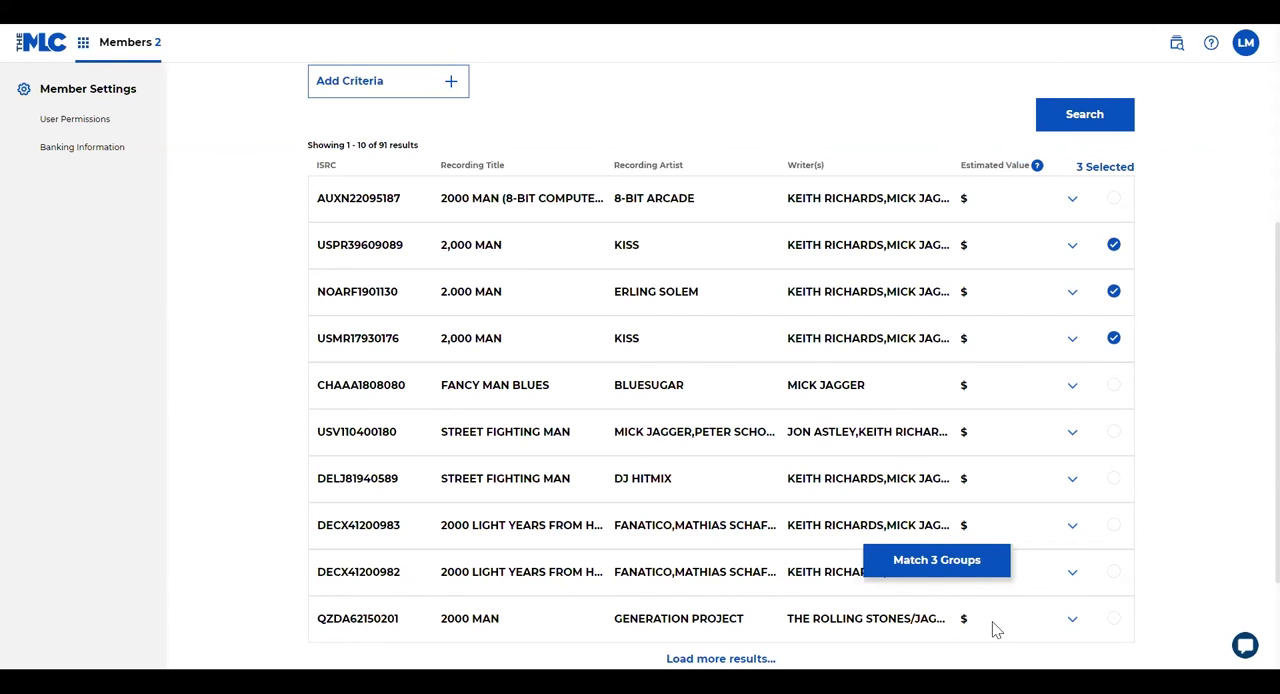
pyautogui.moveTo(936, 560)
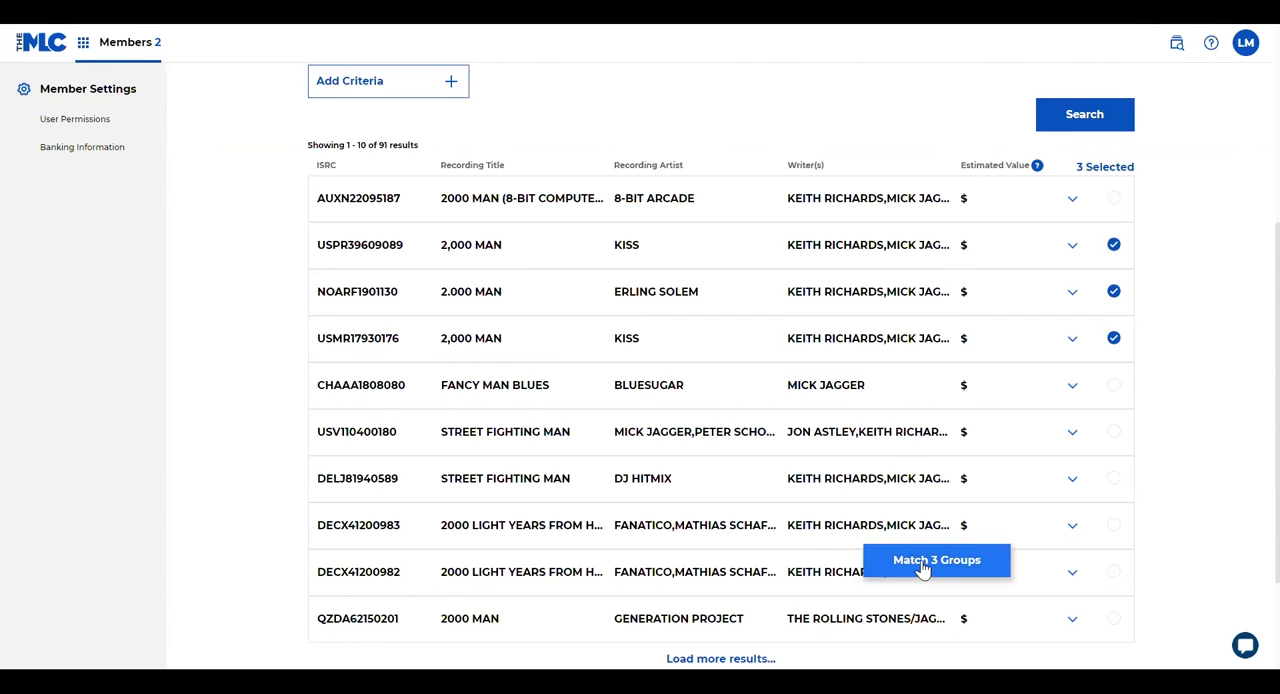
# - Start matching the three selected groups and continue to the Choose Work step
pyautogui.click(936, 560)
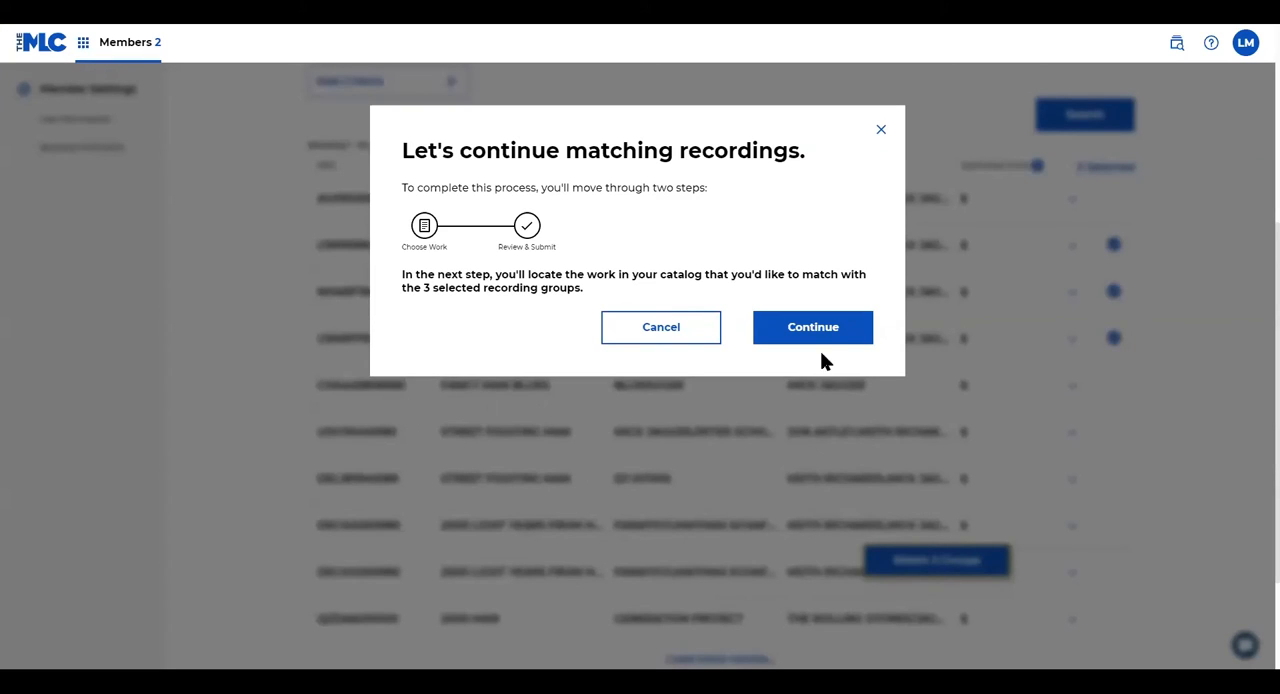
pyautogui.click(812, 328)
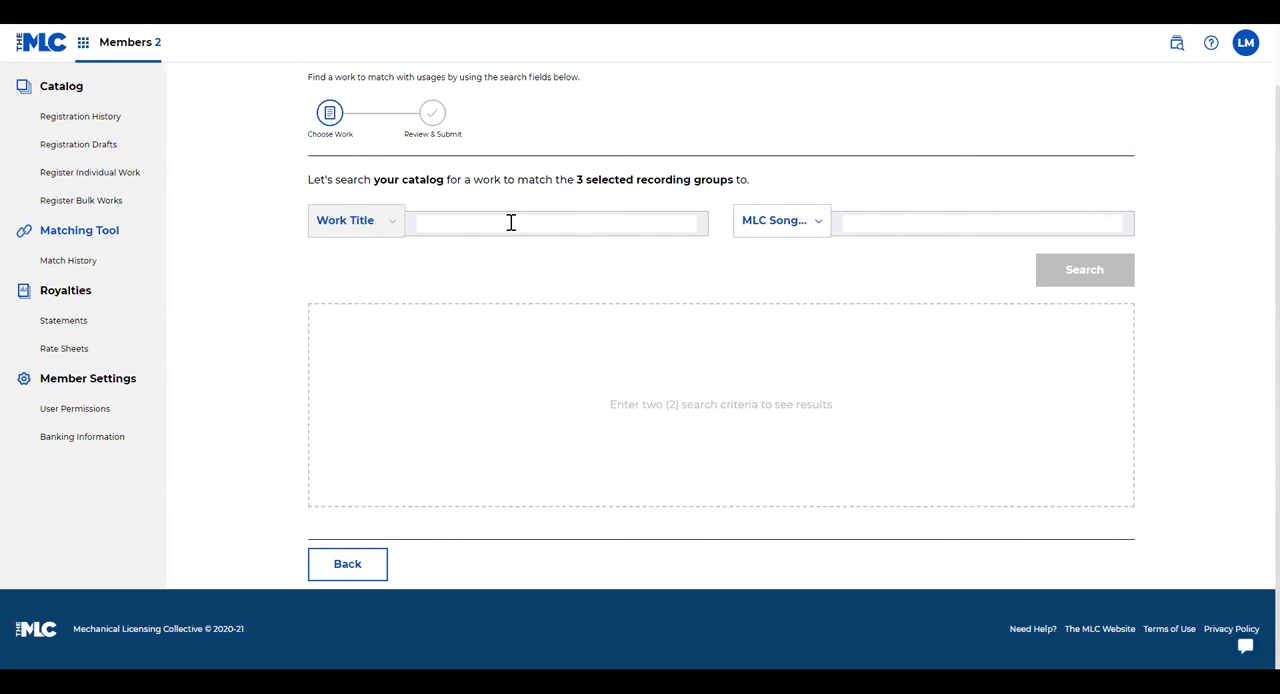
# - Search works by title 2000 Man and Writer Name Mick Jagger
pyautogui.write('2000 Man')
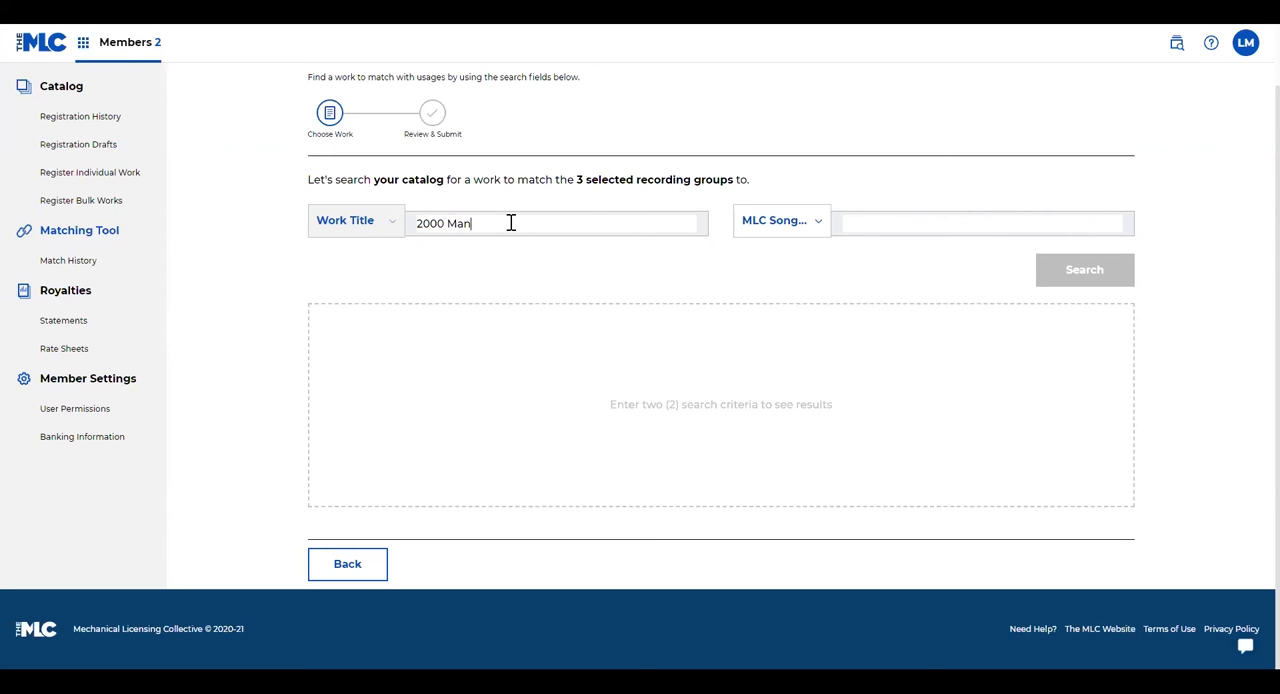
pyautogui.click(780, 220)
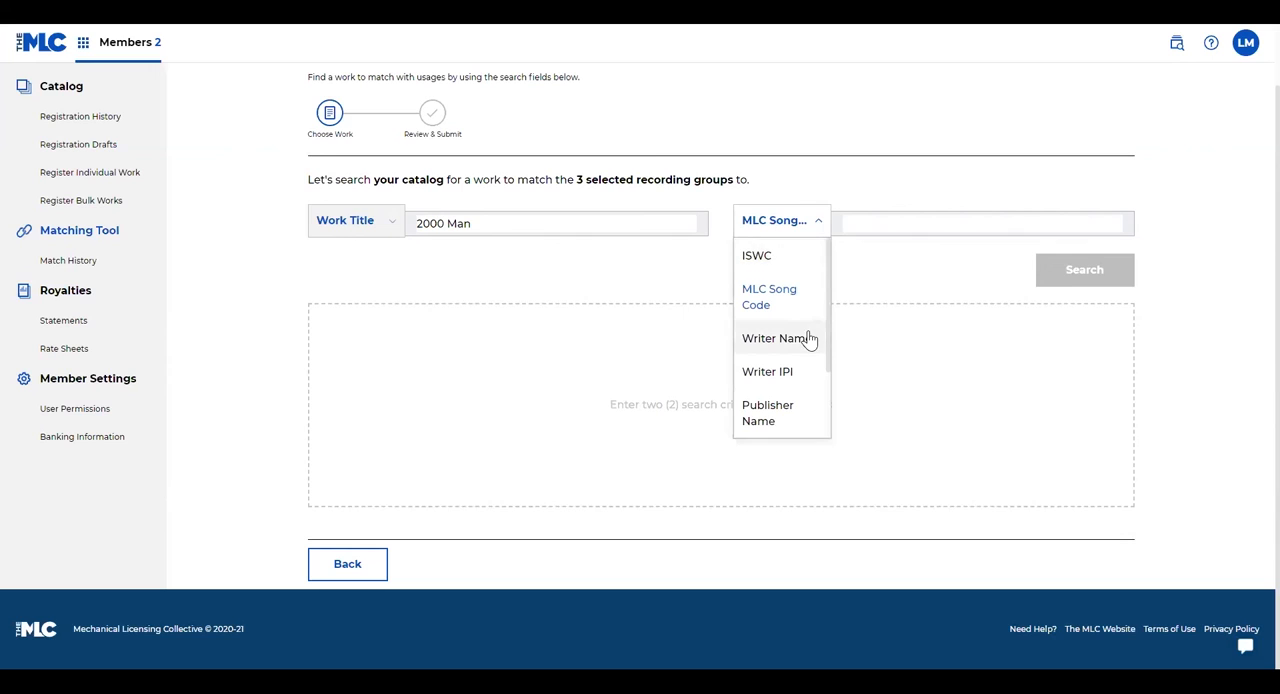
pyautogui.click(772, 338)
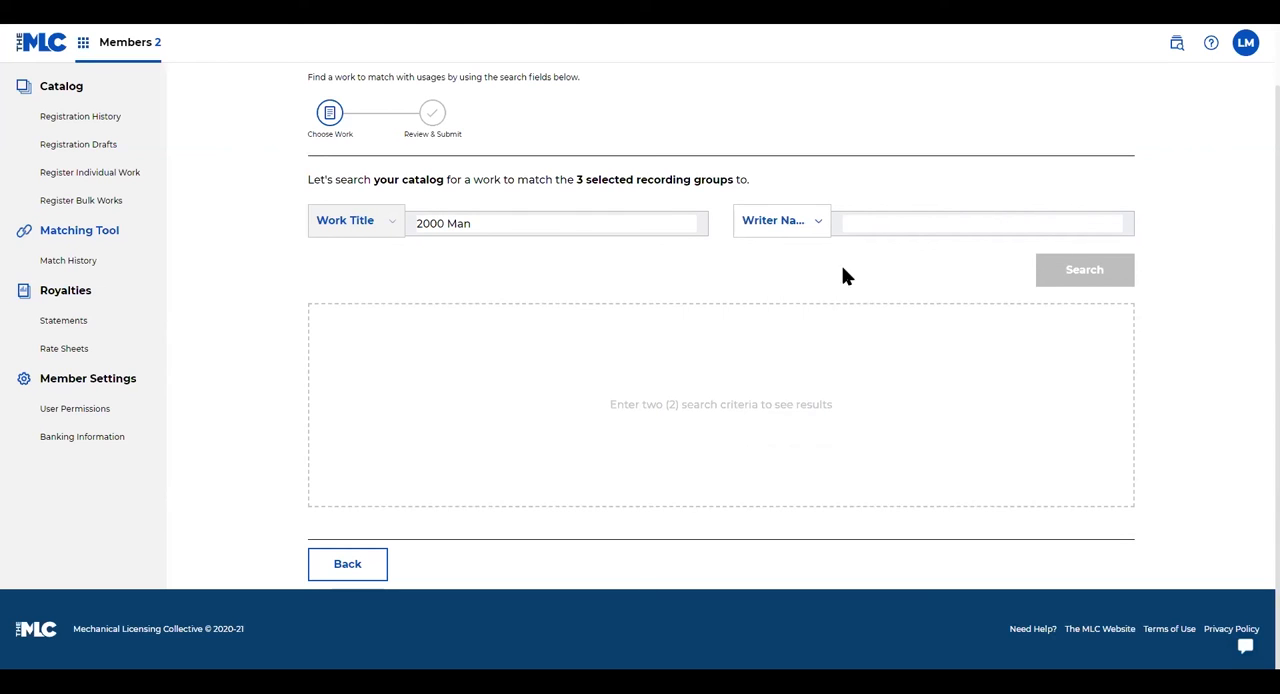
pyautogui.click(980, 222)
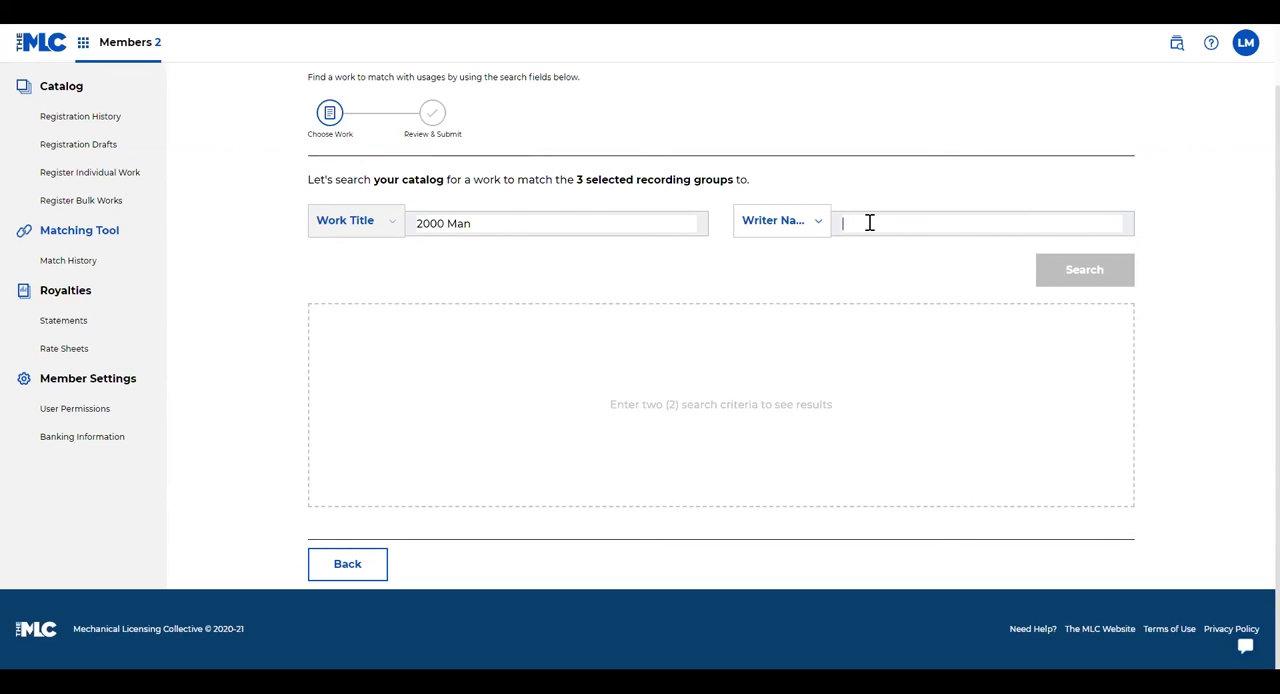
pyautogui.write('Mick Jagger')
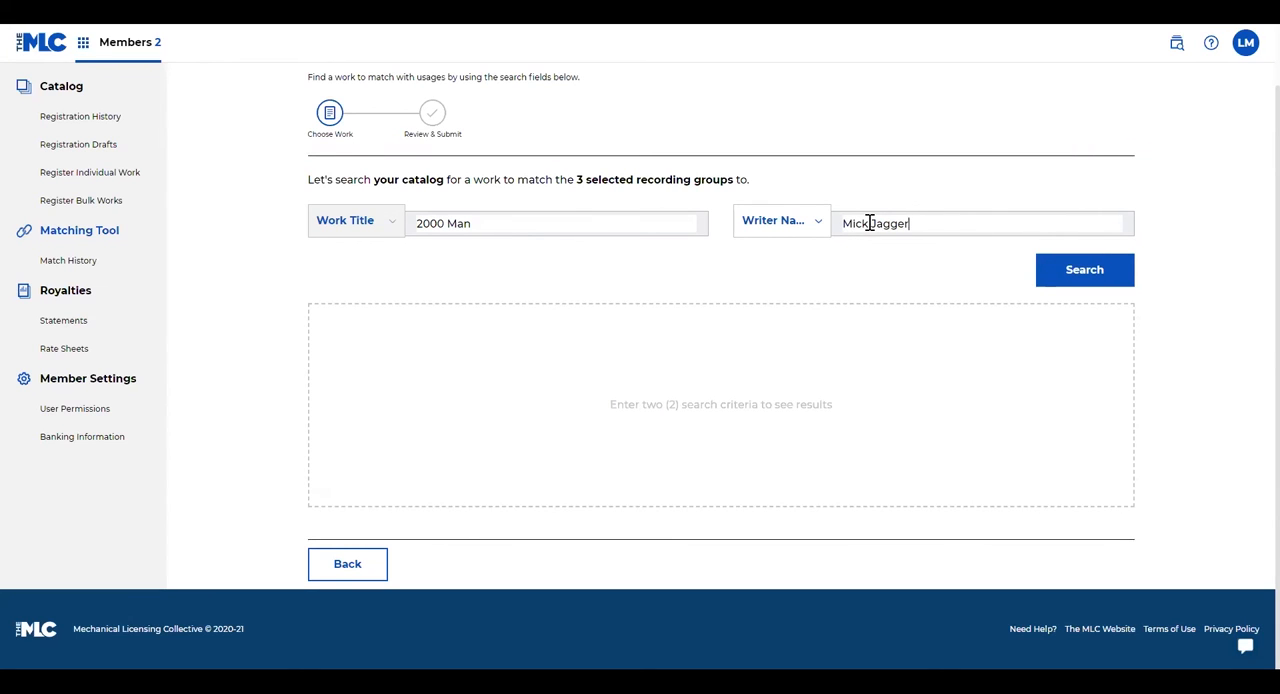
pyautogui.click(1084, 268)
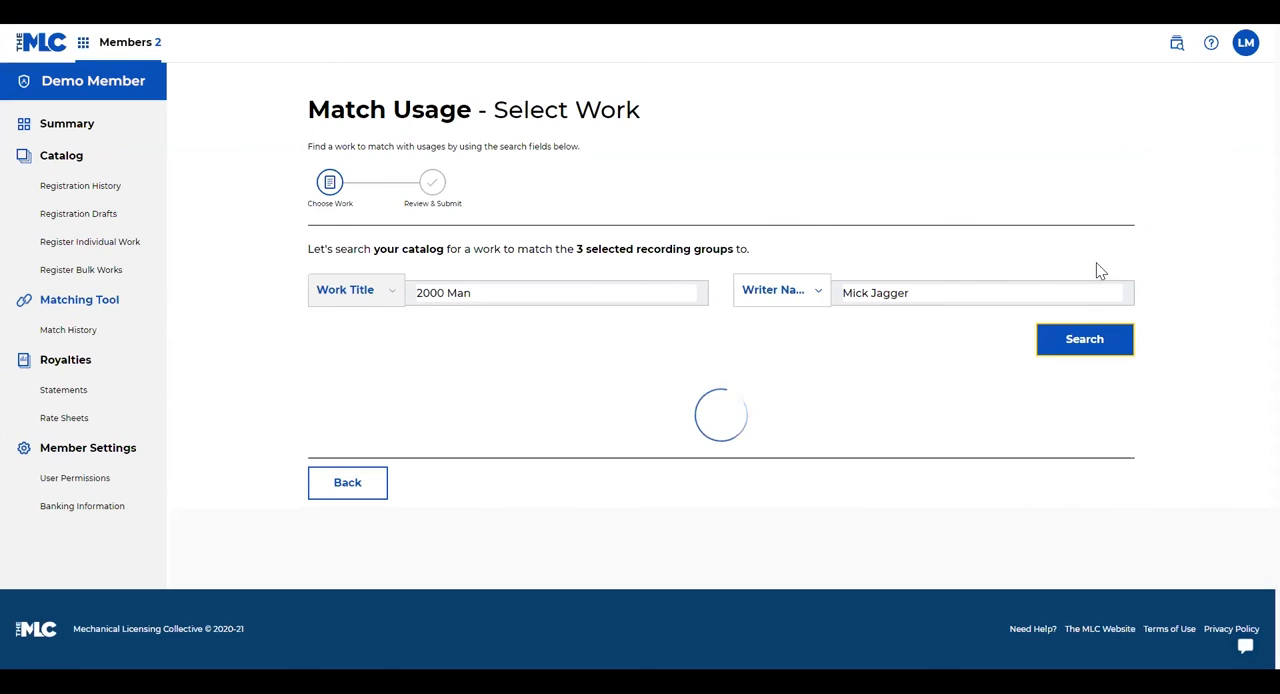
# - Expand the 2000 MAN result to check its work details among the two matches
pyautogui.click(1084, 340)
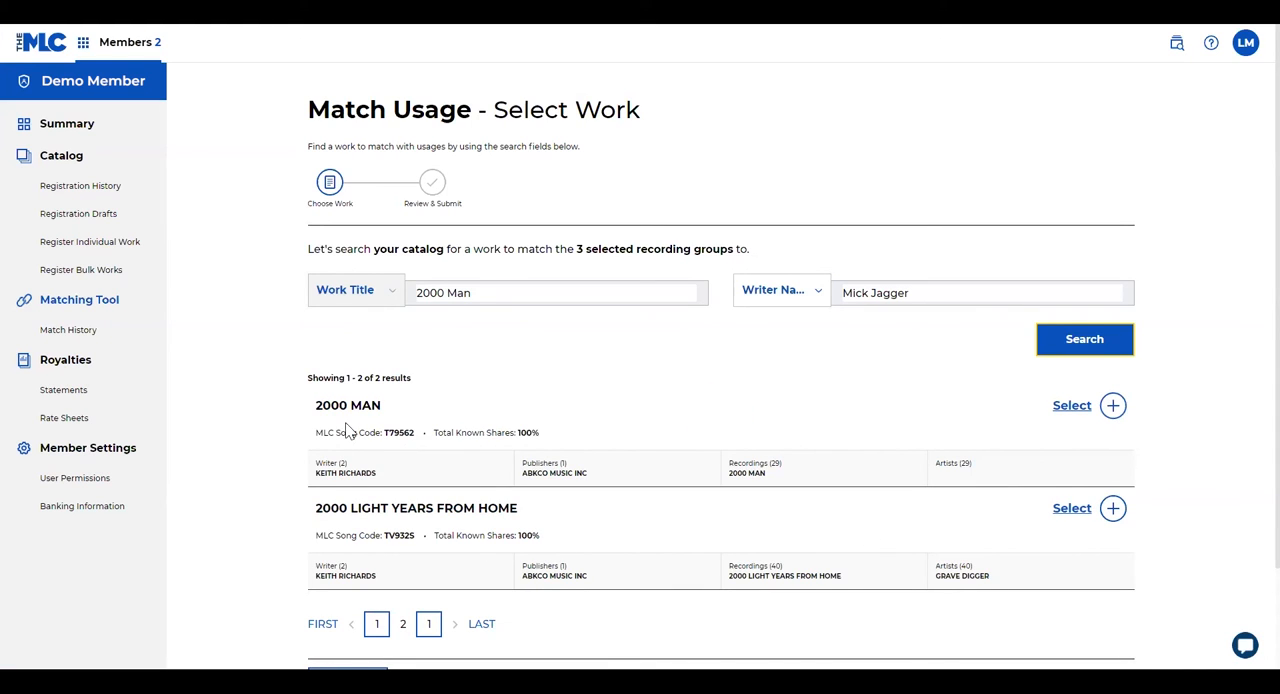
pyautogui.moveTo(976, 428)
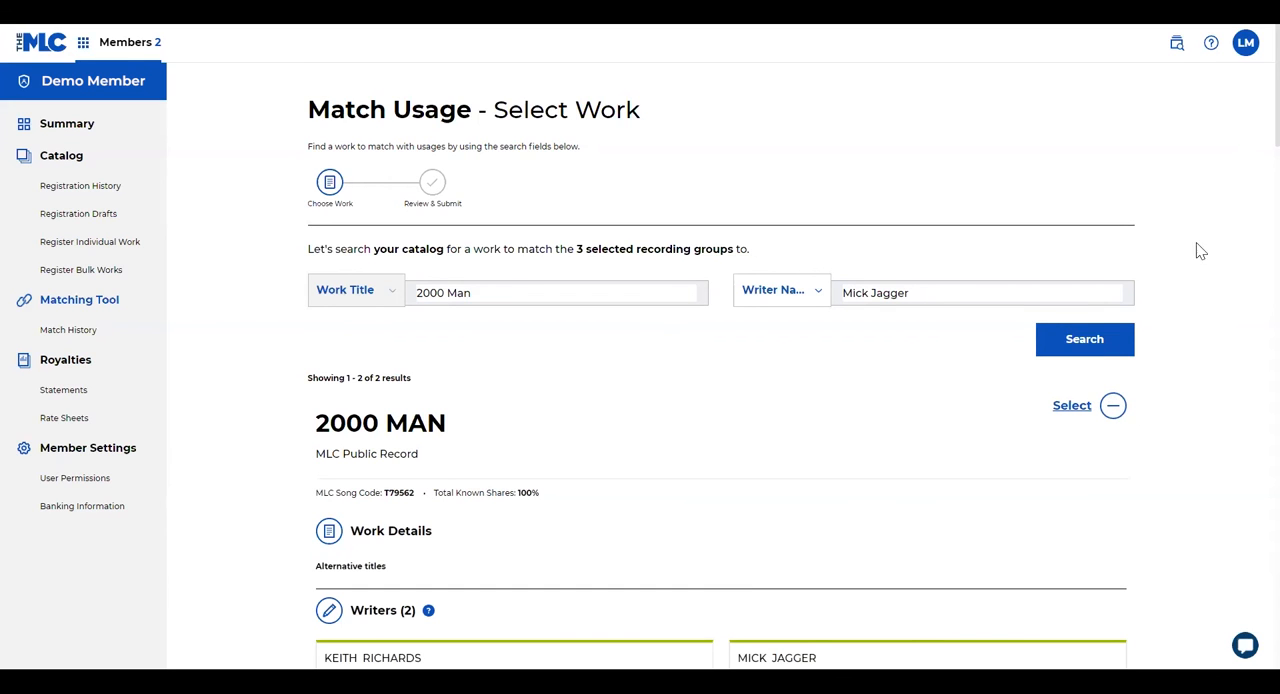
pyautogui.scroll(-3)
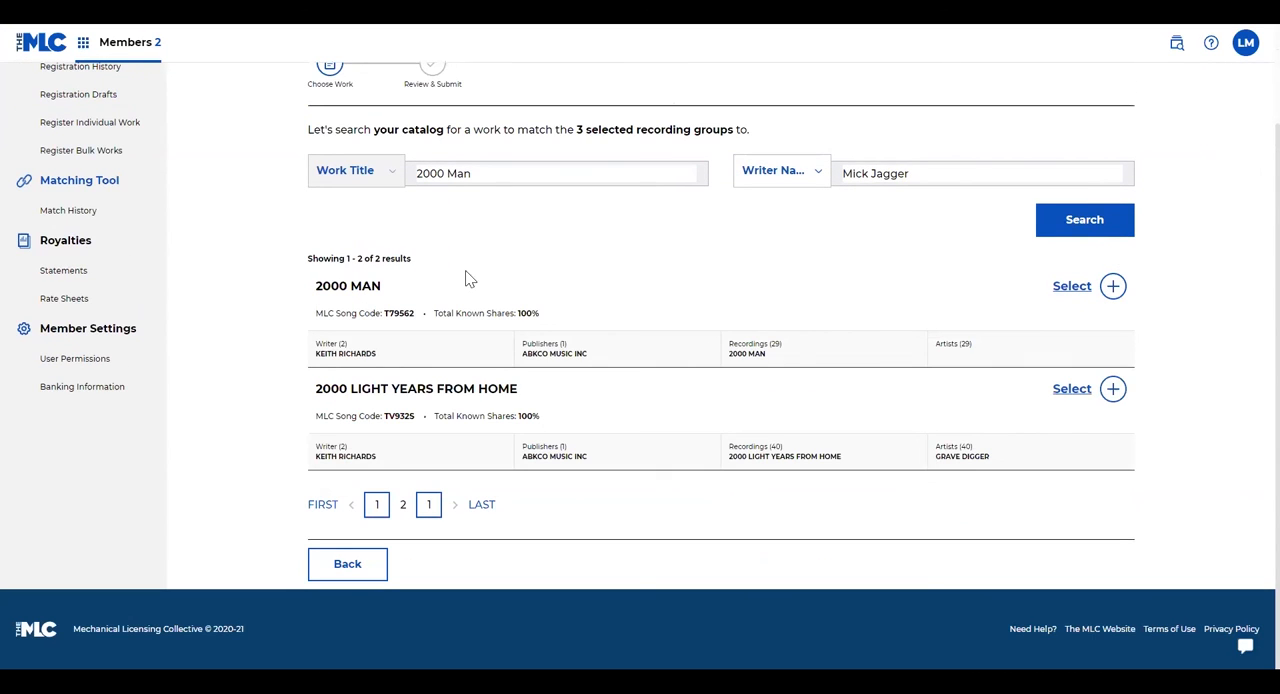
pyautogui.moveTo(464, 318)
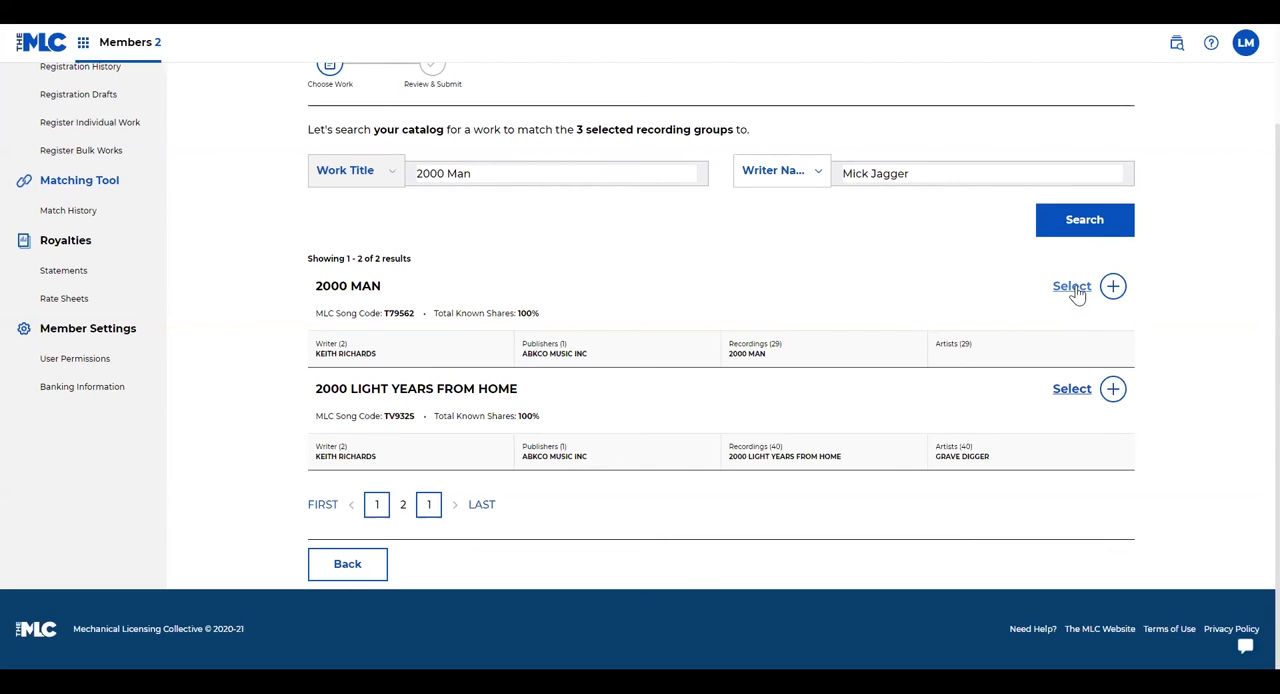
pyautogui.click(1072, 286)
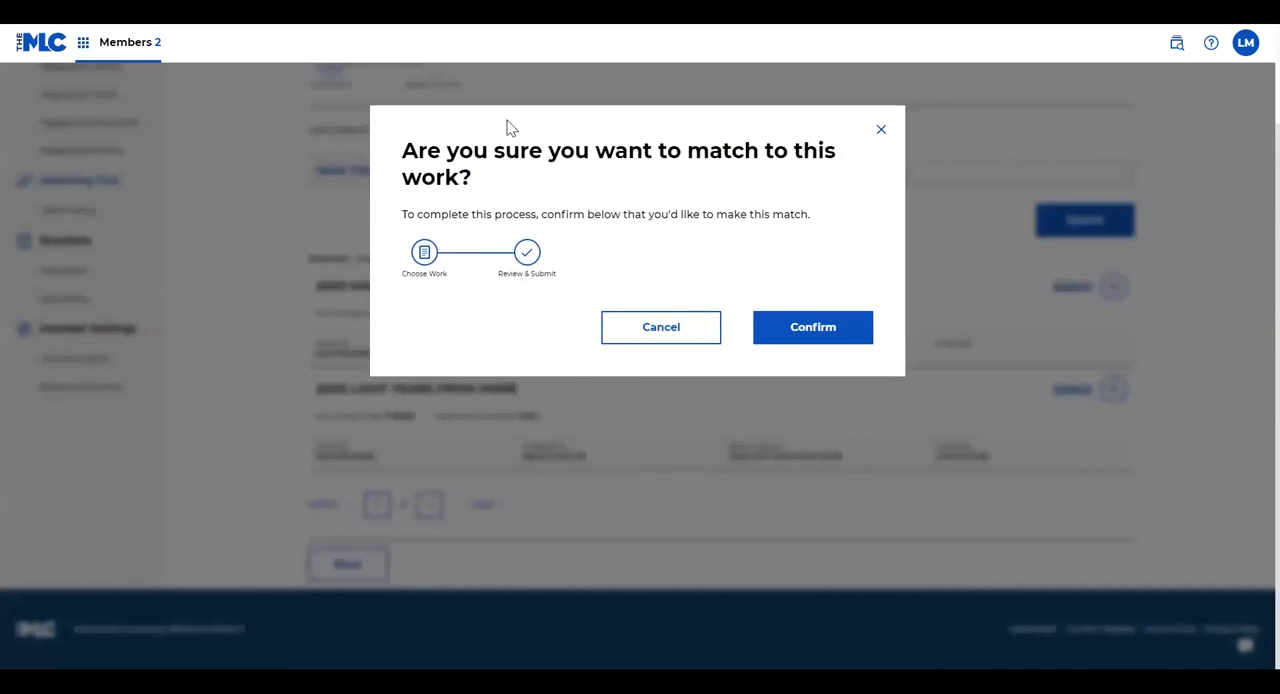
pyautogui.moveTo(518, 336)
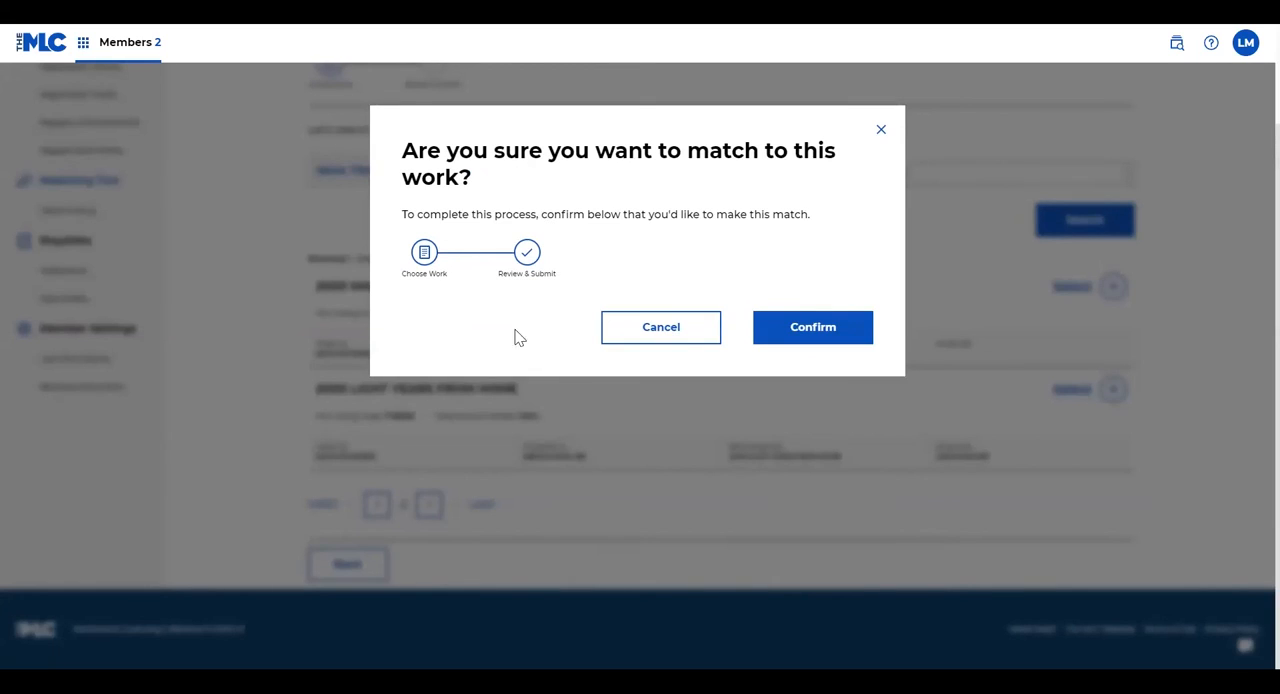
pyautogui.moveTo(958, 264)
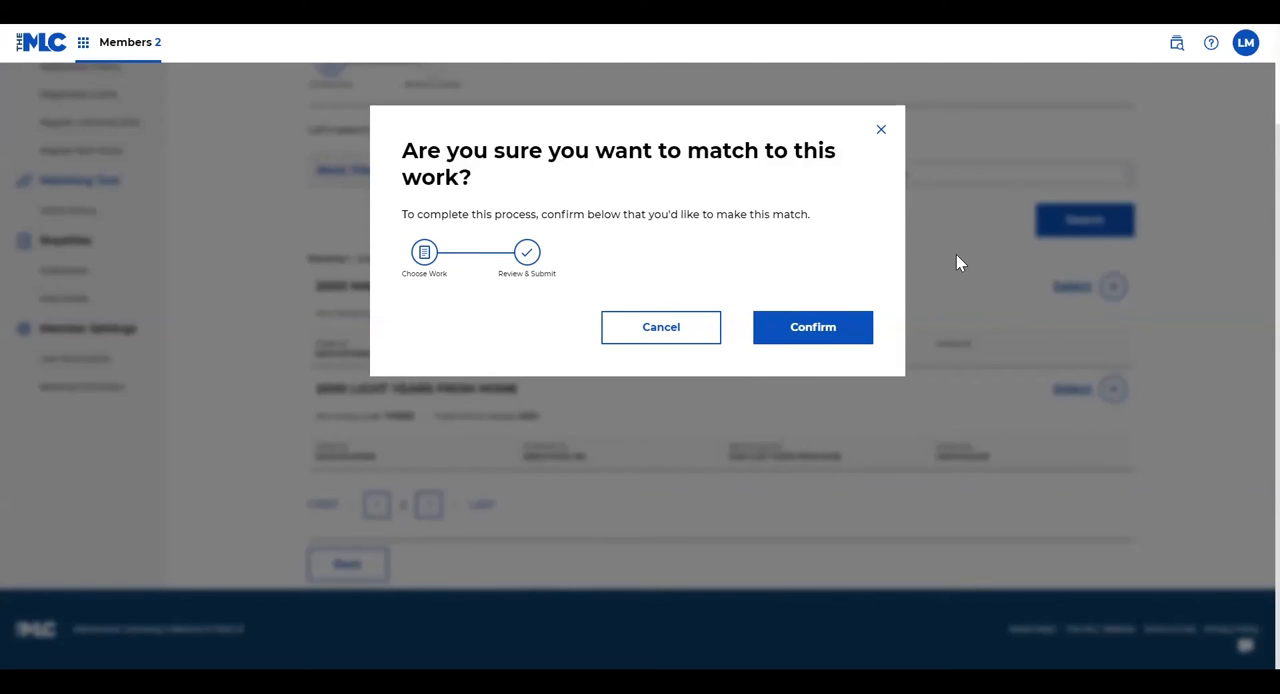
pyautogui.moveTo(880, 138)
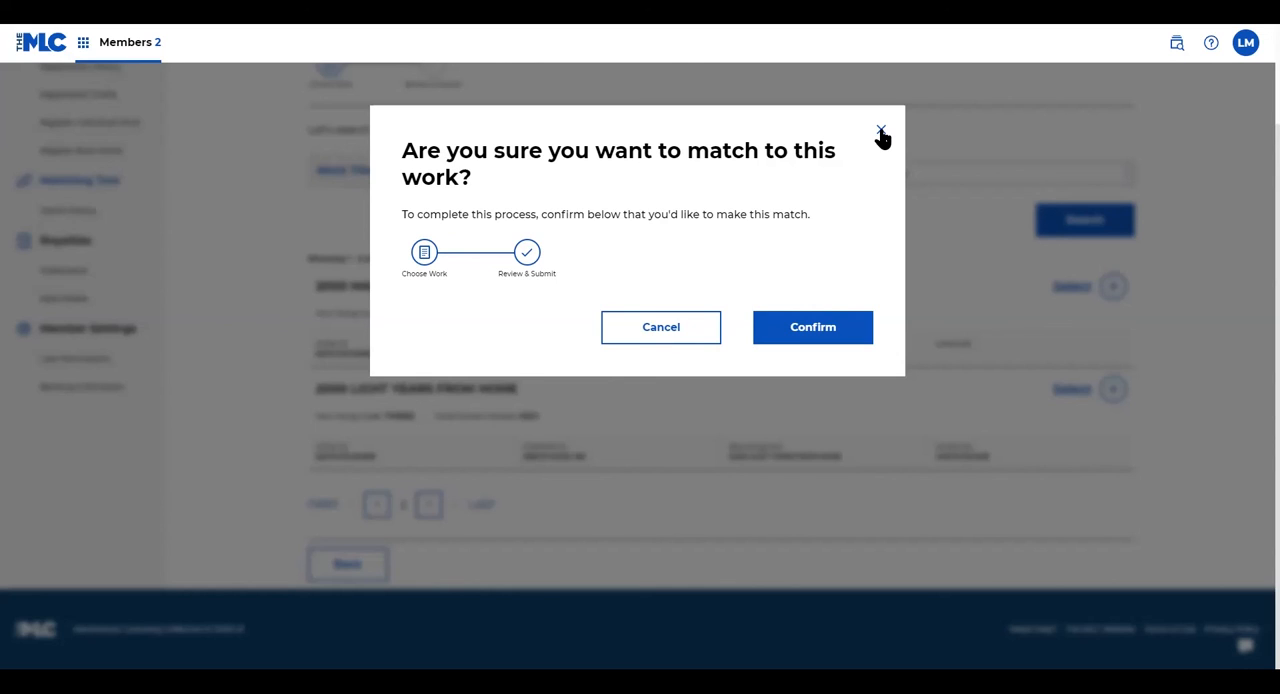
pyautogui.moveTo(882, 136)
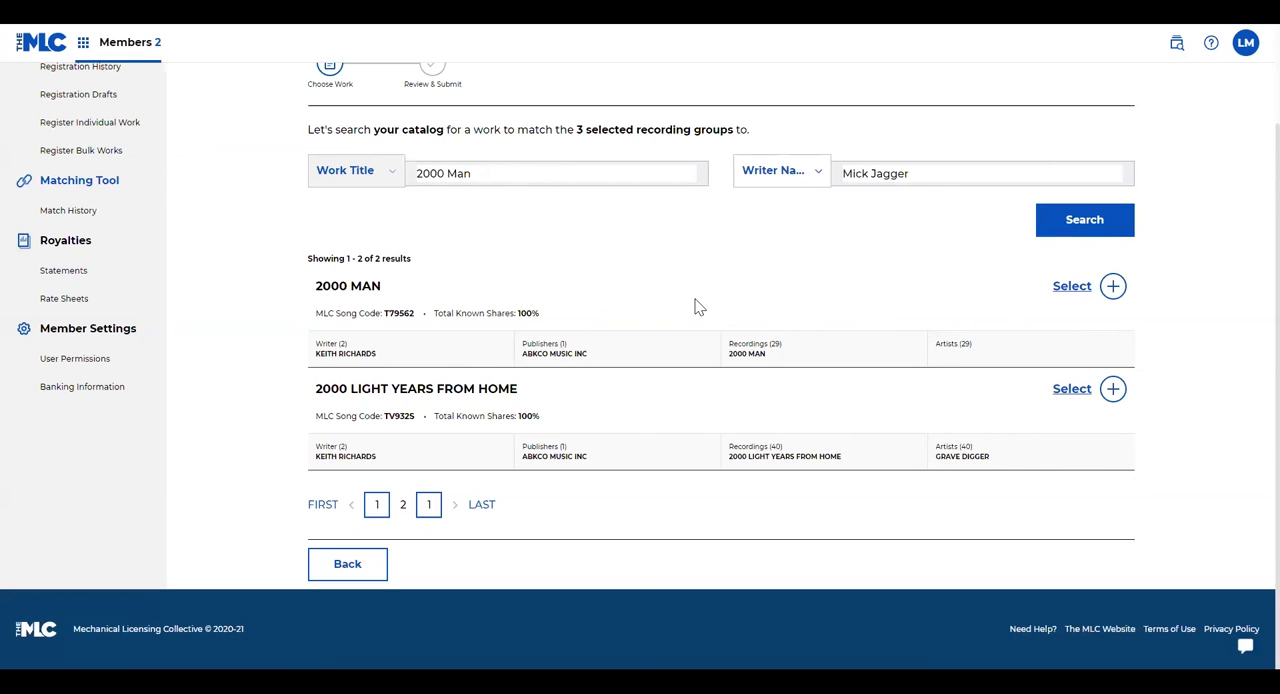
pyautogui.moveTo(64, 214)
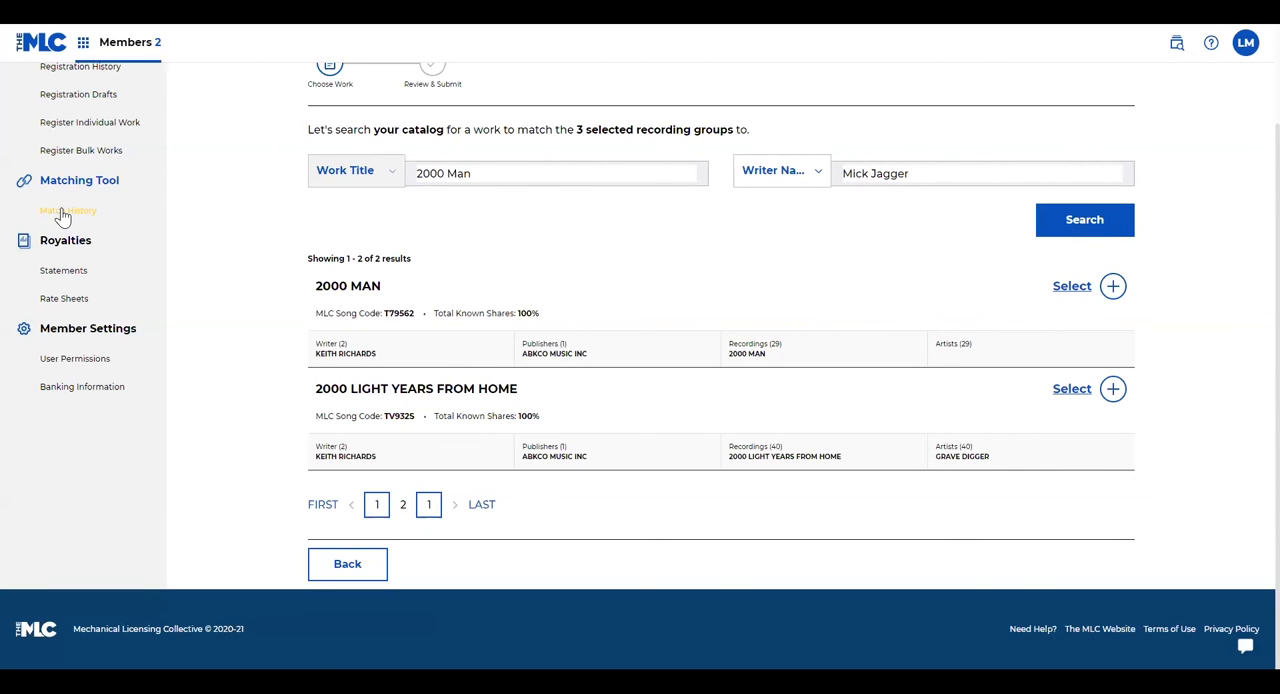
pyautogui.click(68, 212)
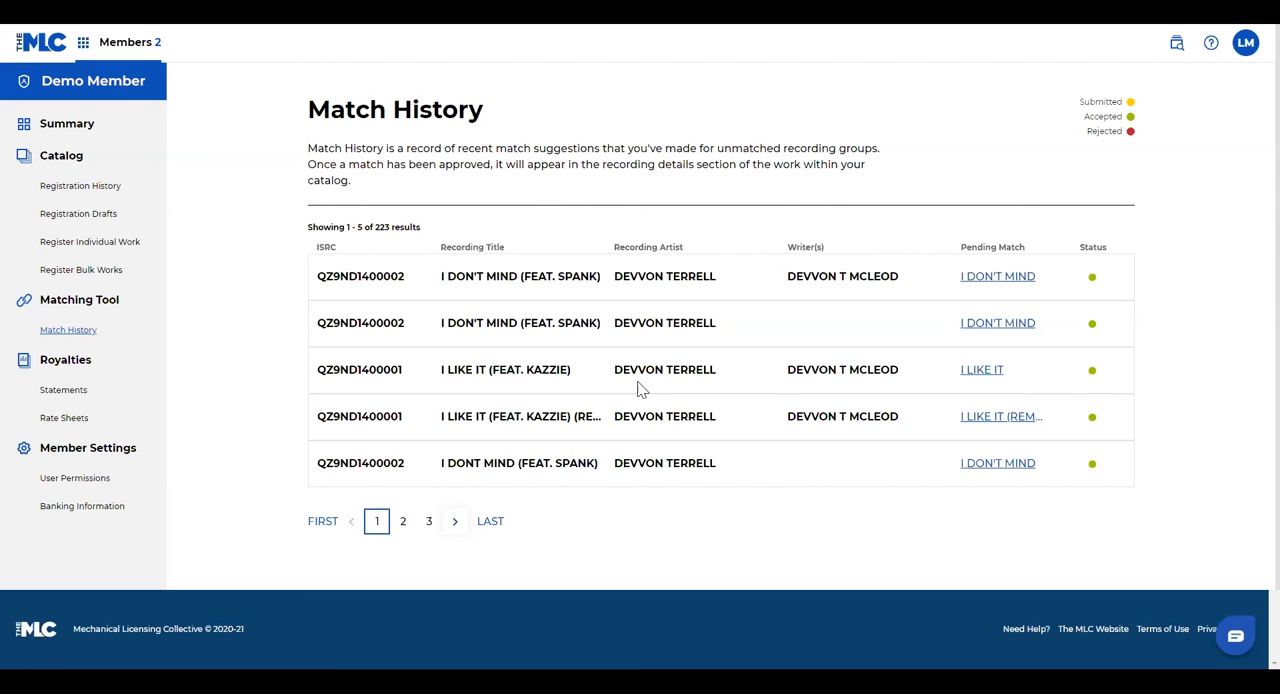
pyautogui.moveTo(1090, 504)
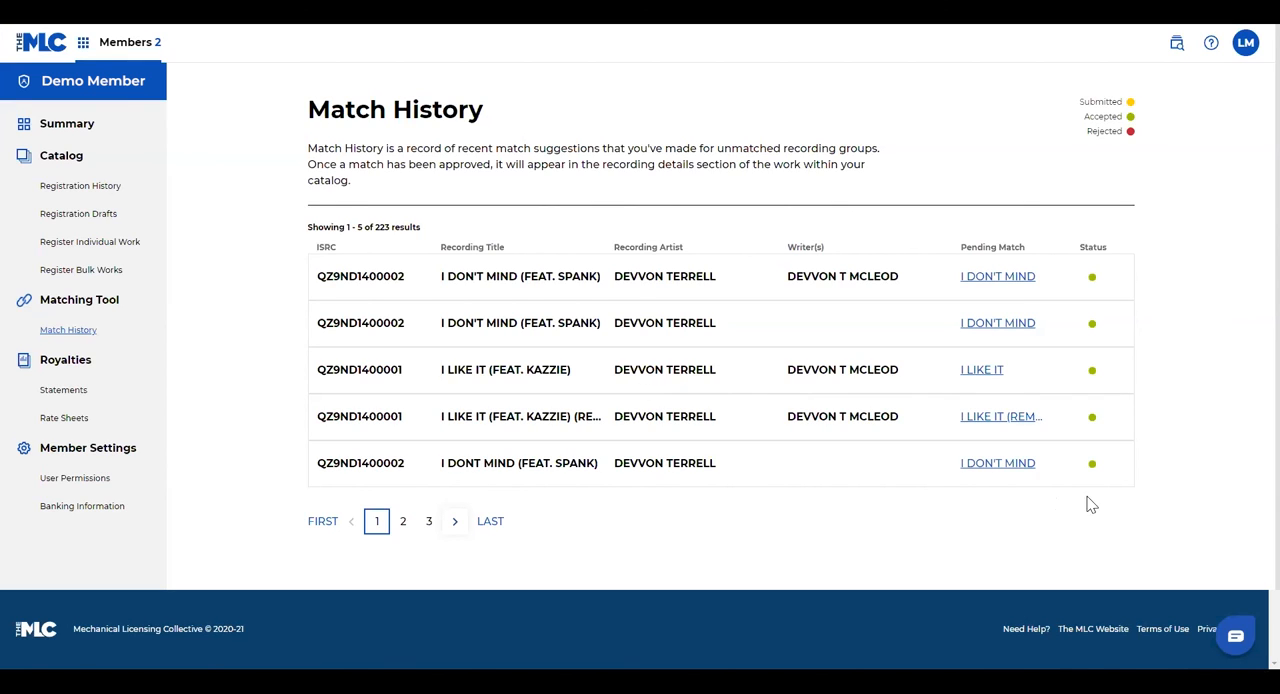
pyautogui.moveTo(1128, 114)
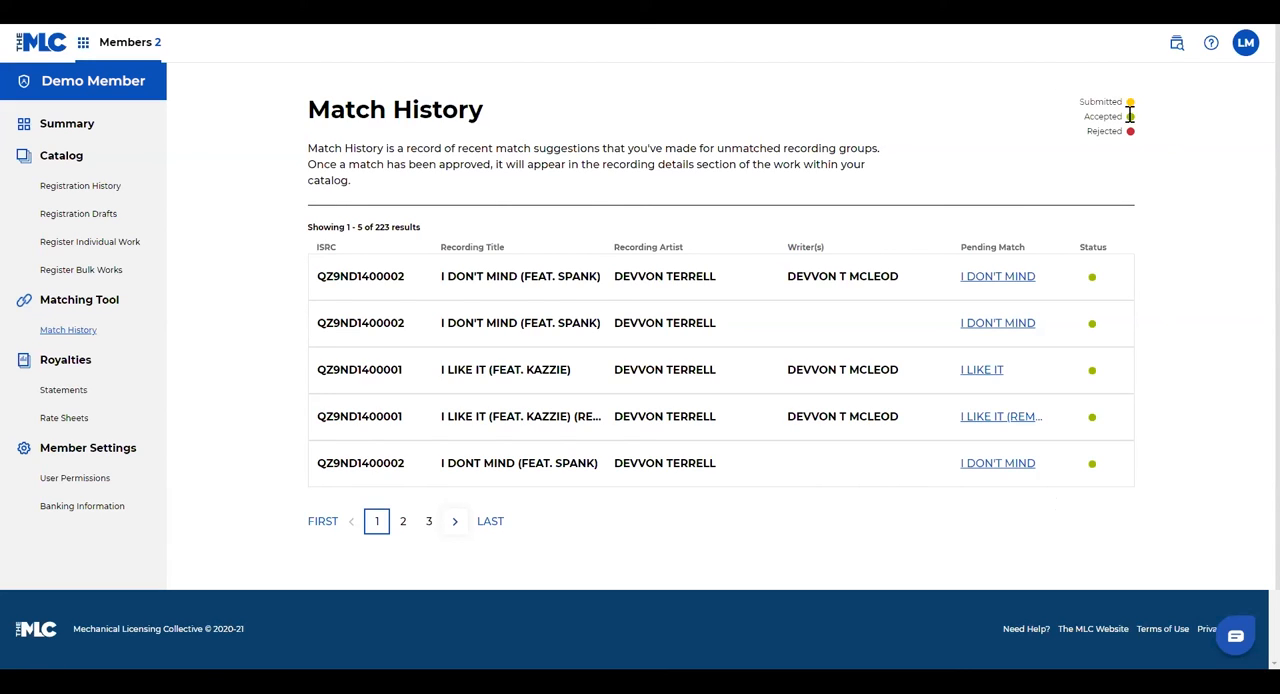
pyautogui.moveTo(1188, 218)
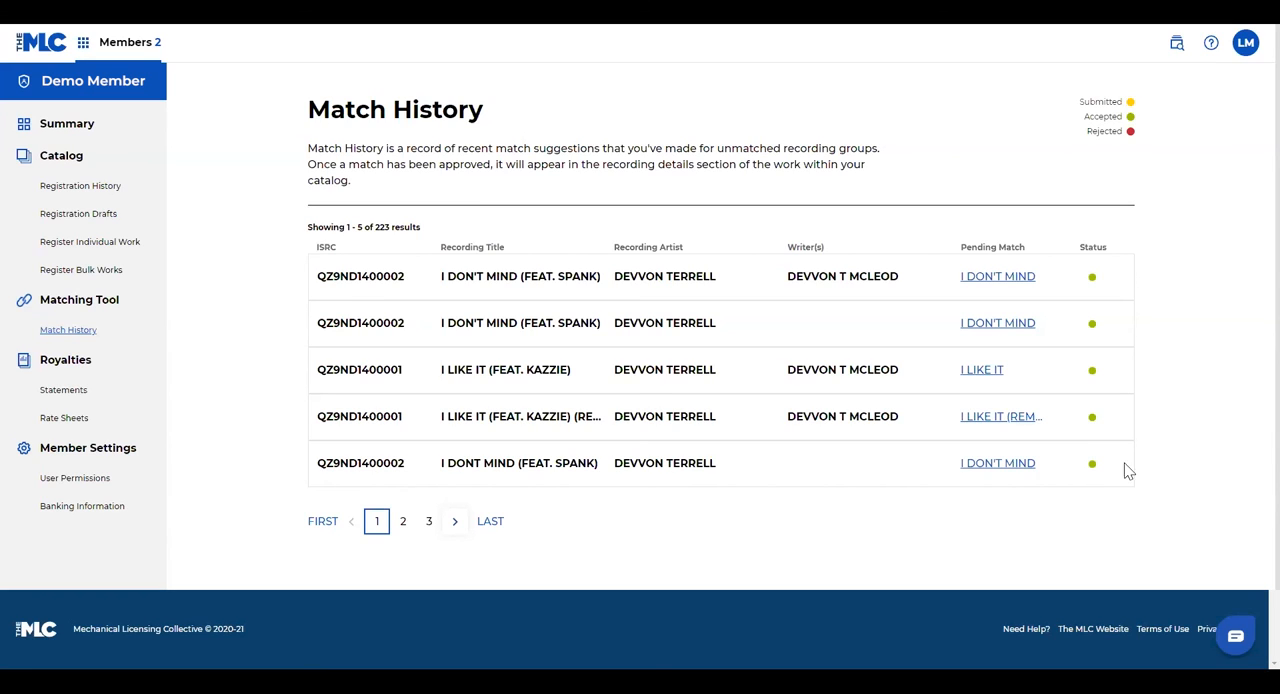
pyautogui.moveTo(132, 248)
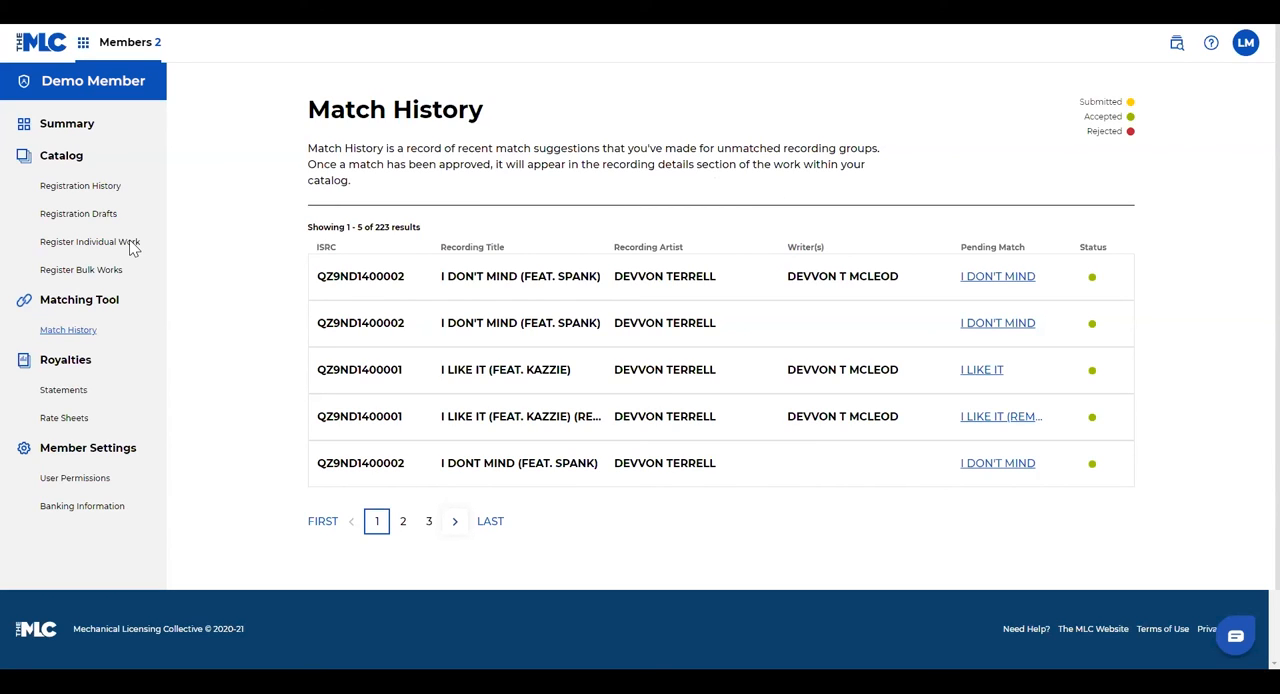
pyautogui.moveTo(832, 556)
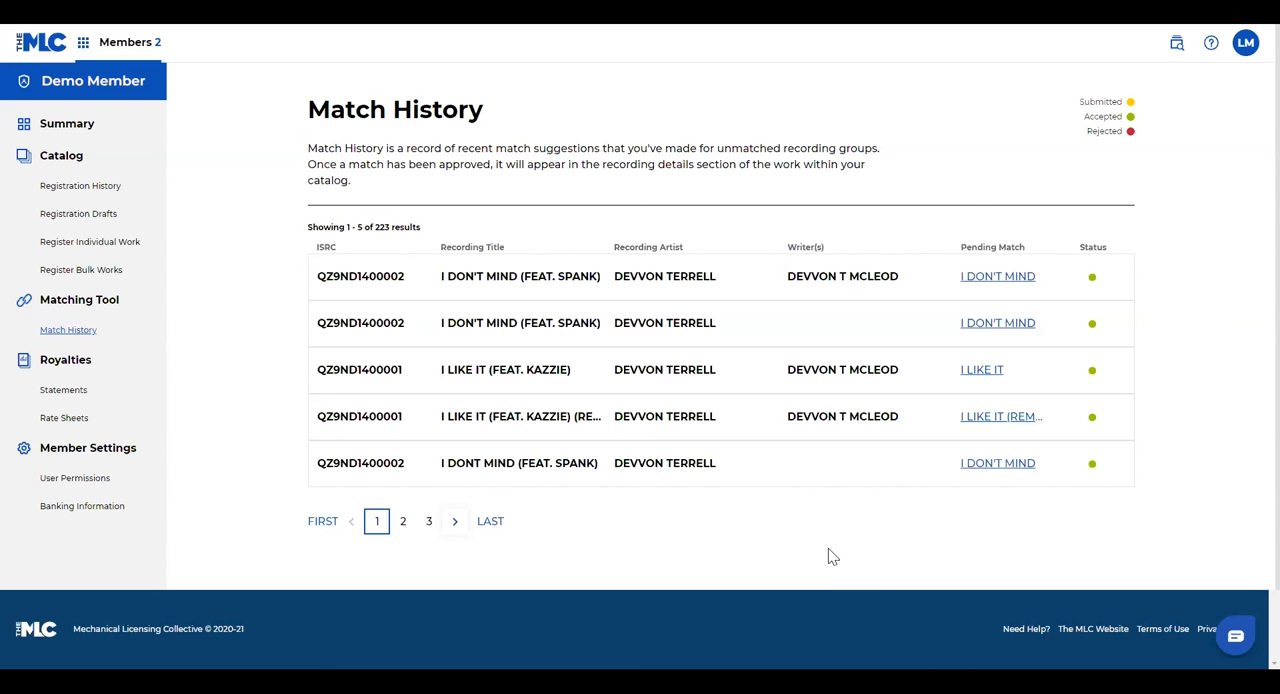